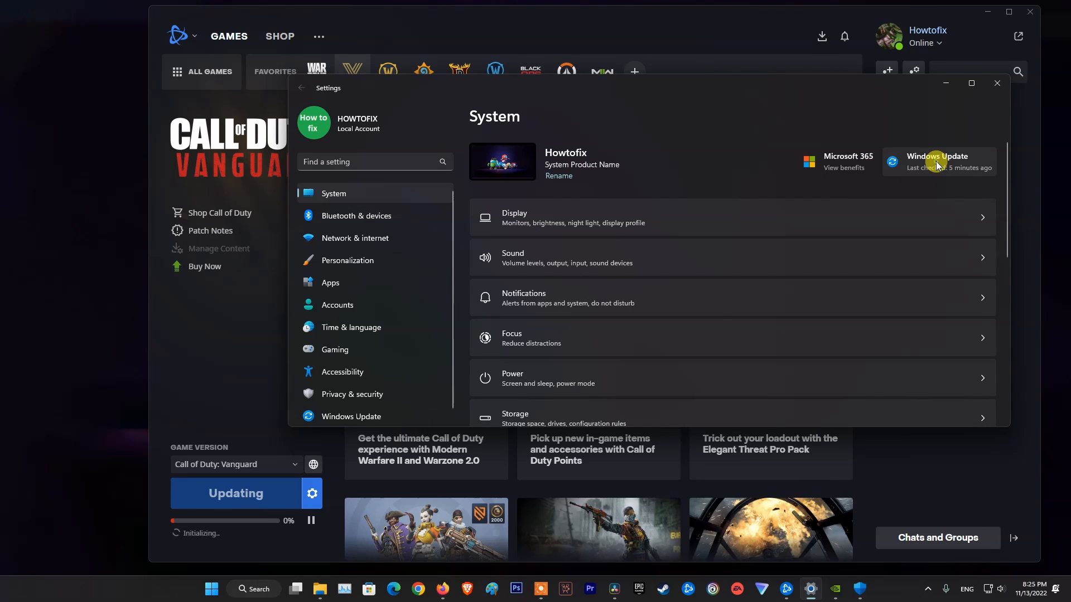
Step: Open the Windows Update page from System settings
click(938, 162)
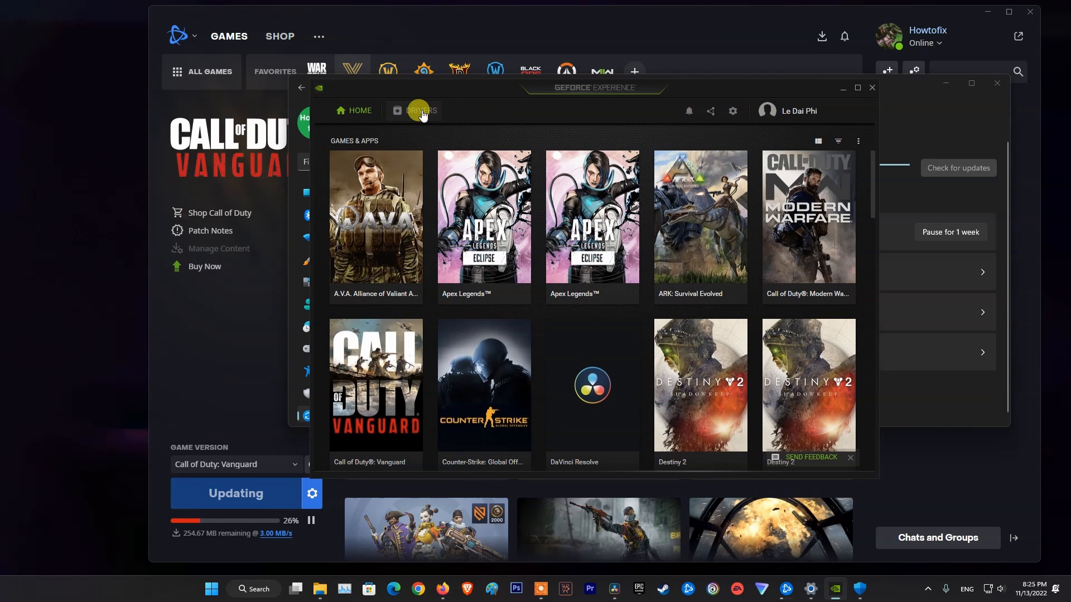
Step: Show GeForce Experience drivers, confirming the latest Game Ready Driver is installed
click(420, 110)
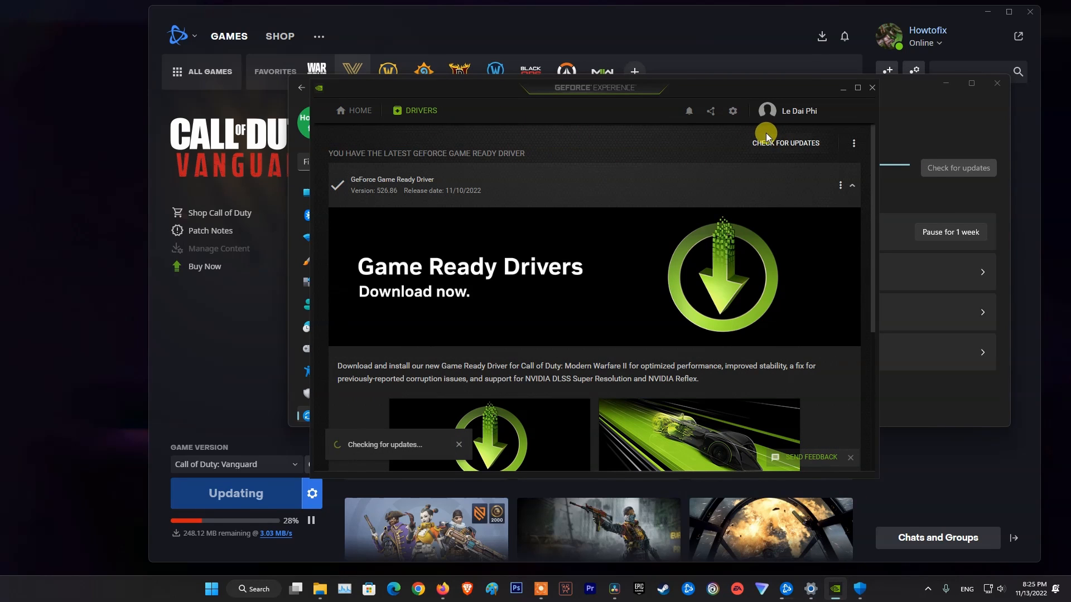
mouse_move(575, 290)
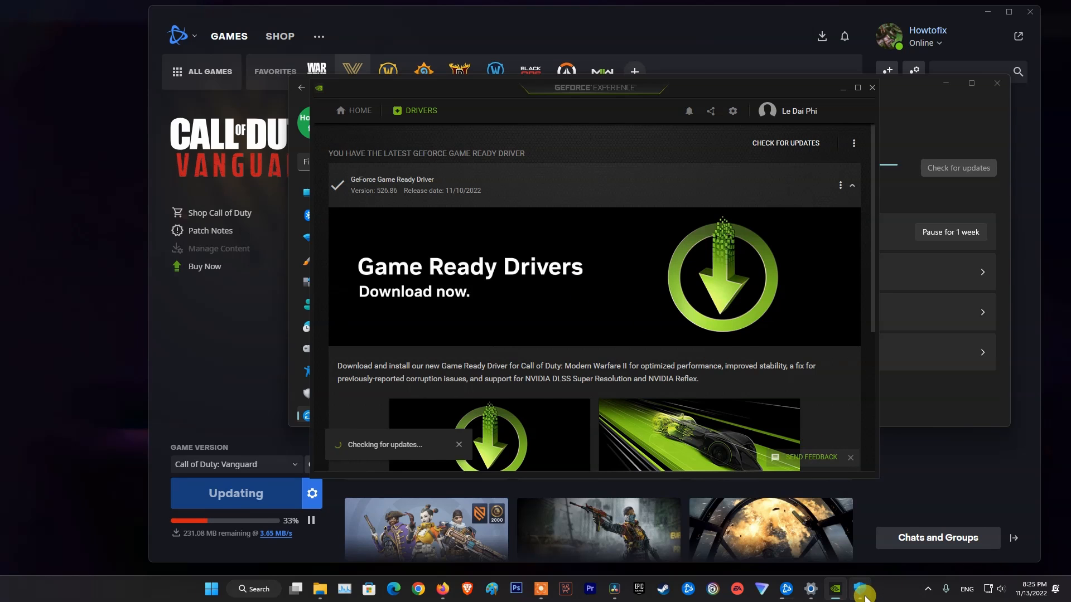
click(836, 589)
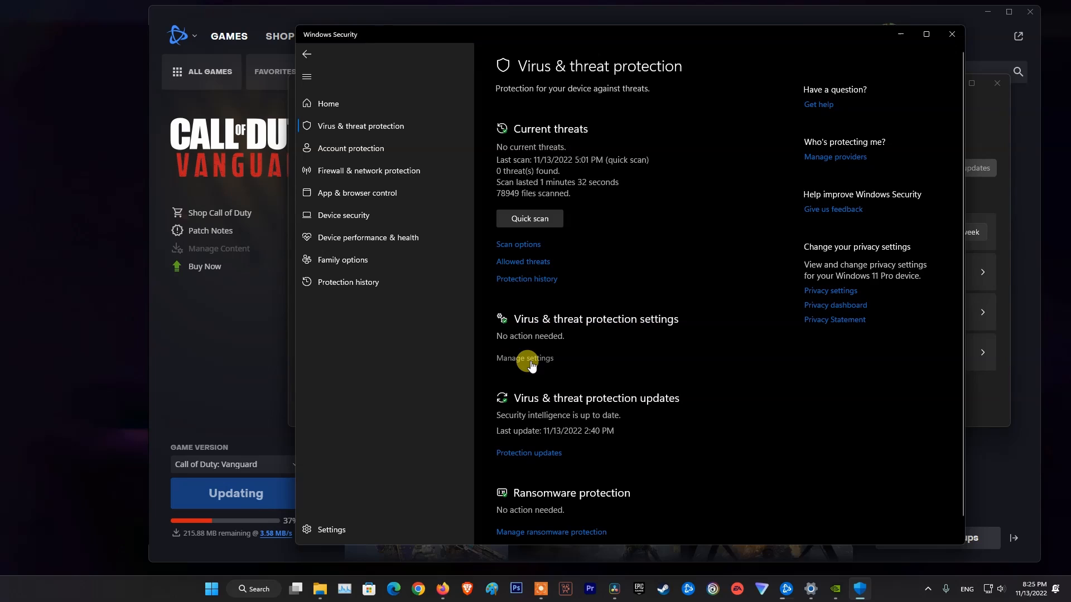
Step: Open Manage settings under Virus & threat protection in Windows Security
click(523, 358)
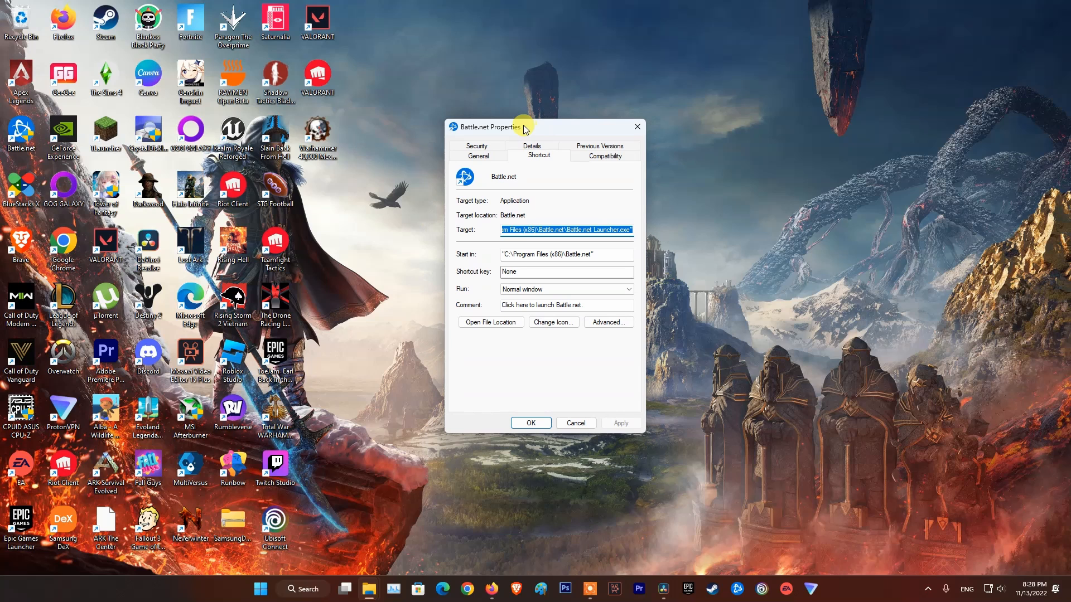
Step: Set the Battle.net launcher to run as administrator for all users under Compatibility
click(604, 156)
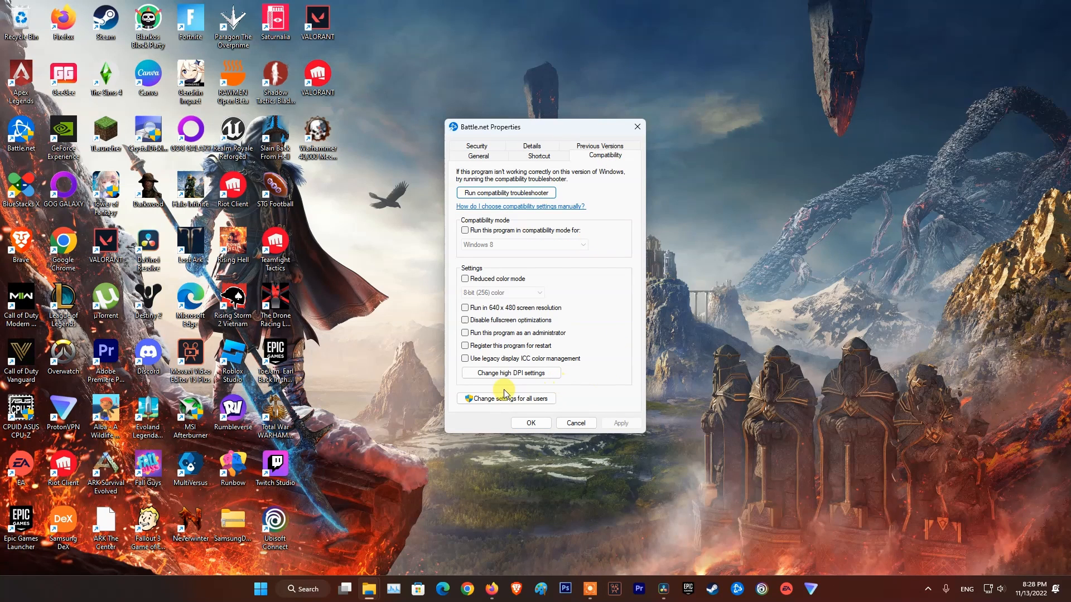
click(505, 398)
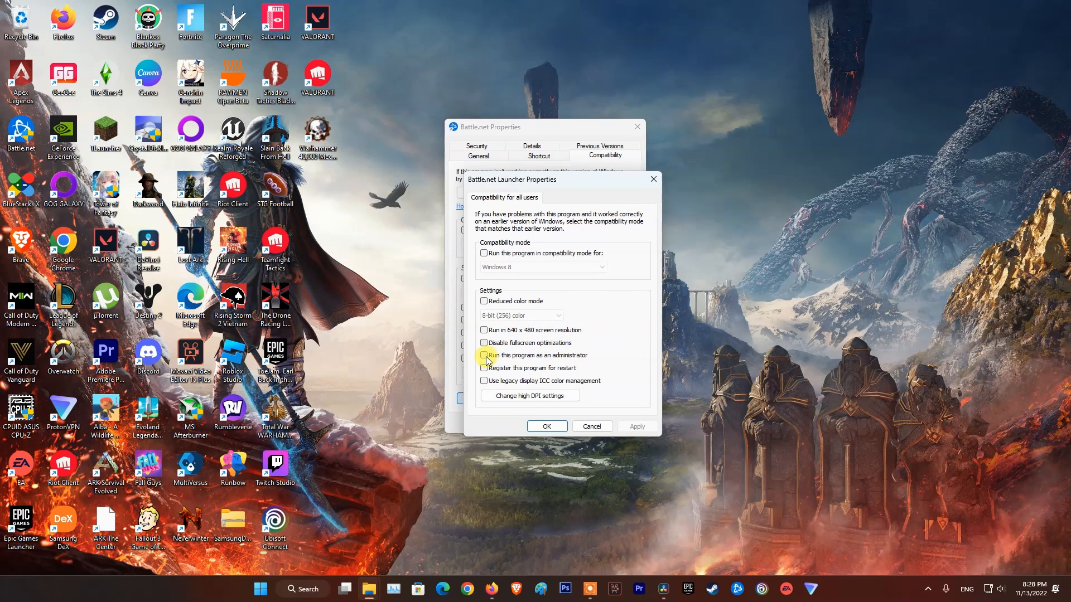
click(484, 355)
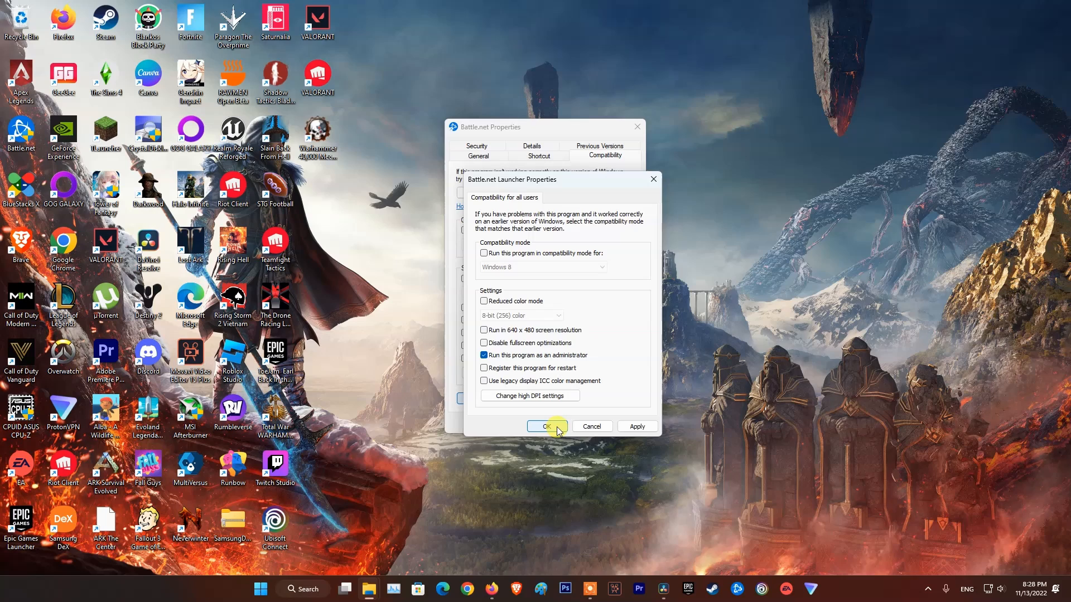
click(545, 426)
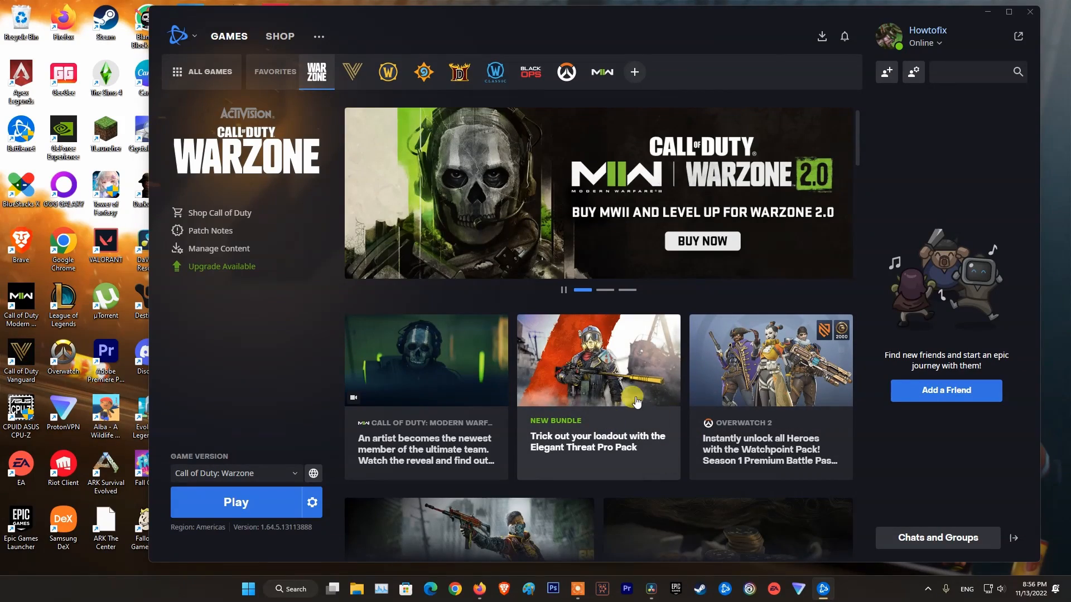
mouse_move(539, 360)
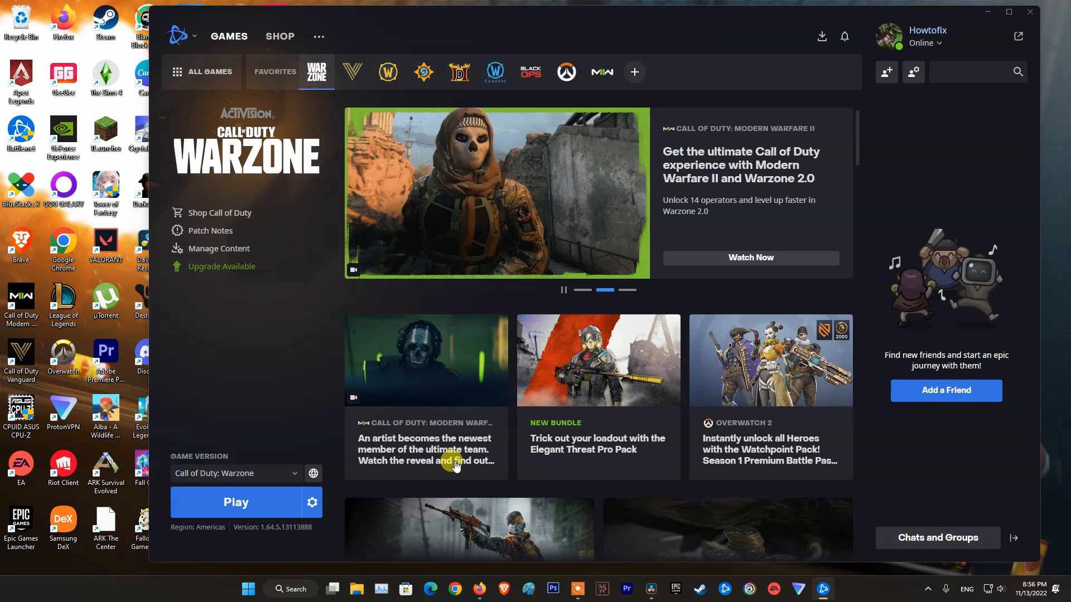
mouse_move(336, 434)
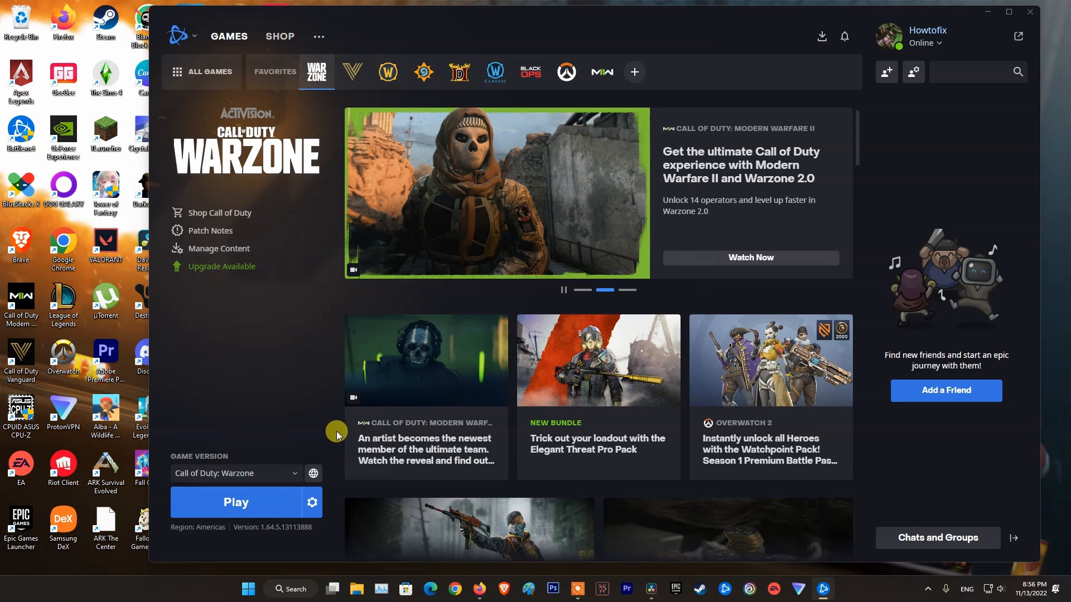
mouse_move(312, 502)
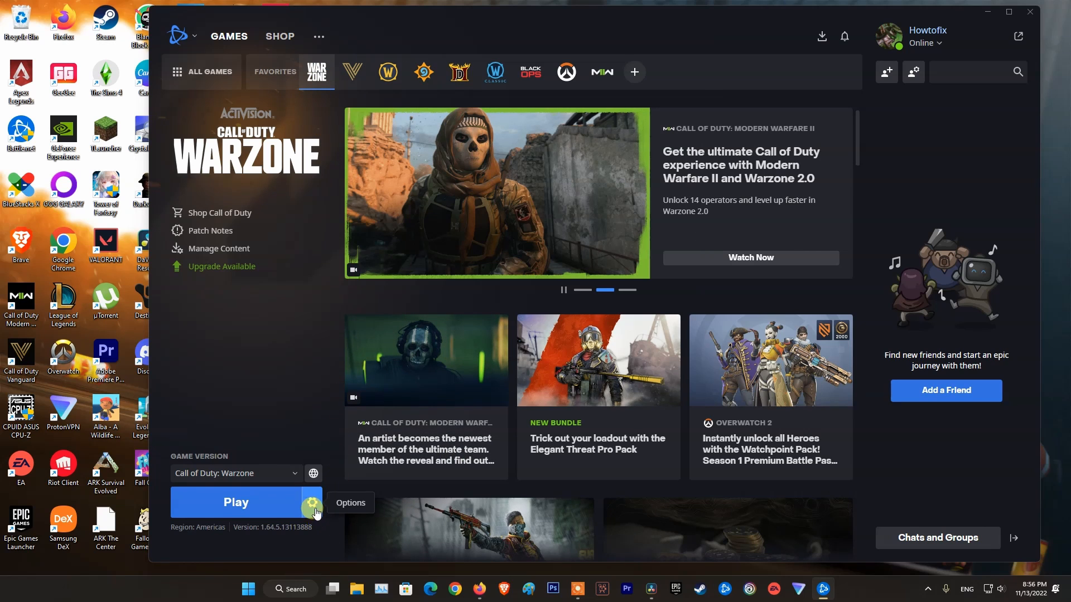
Step: Open the Warzone gear options menu beside the Play button
click(312, 501)
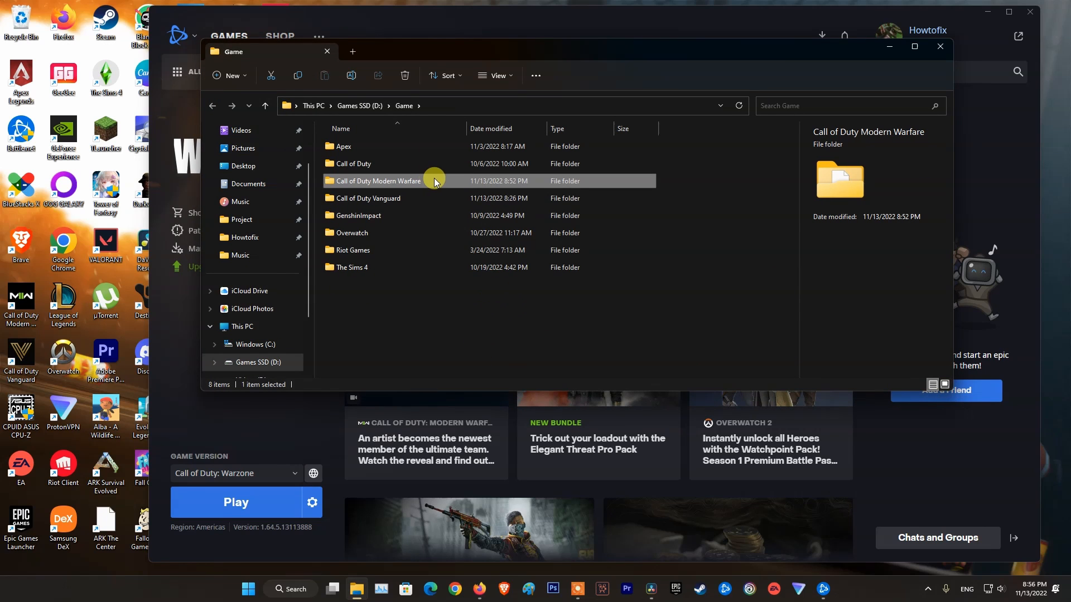
mouse_move(658, 277)
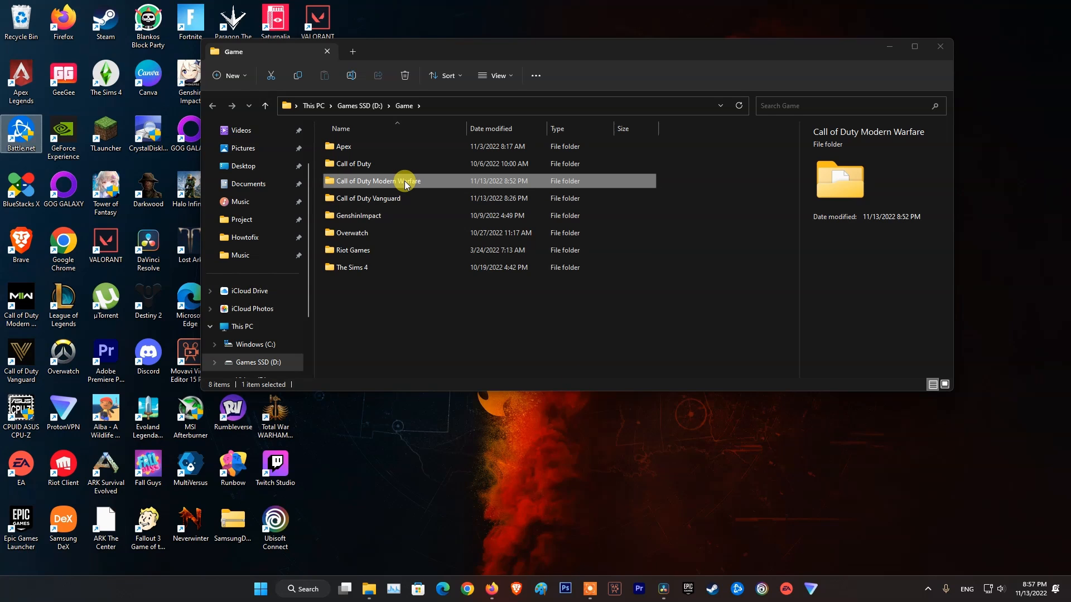
Step: Delete everything in the Call of Duty Modern Warfare folder except Data
double_click(378, 181)
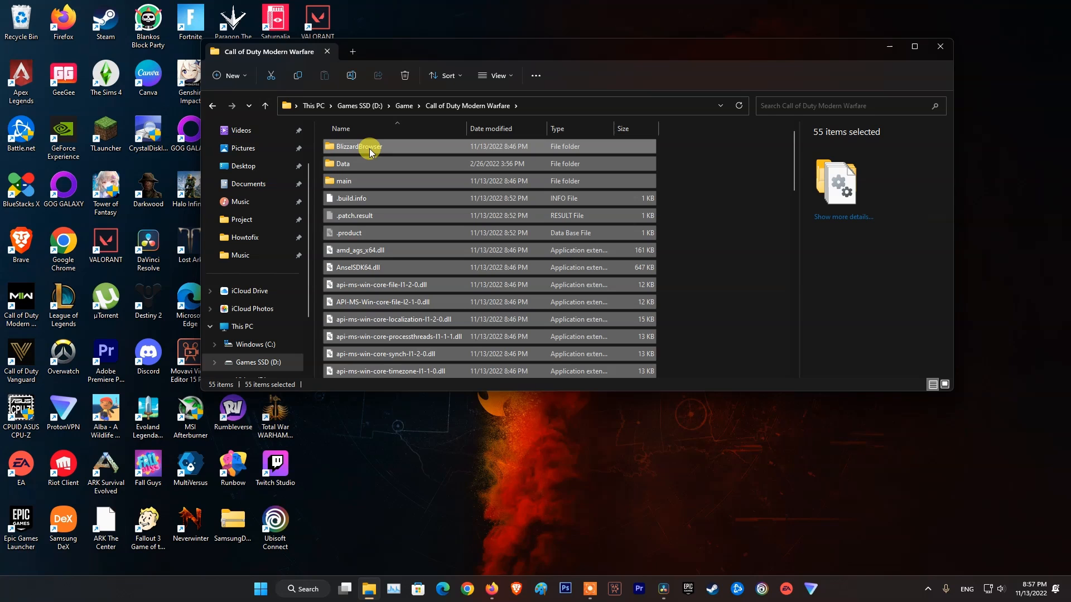
mouse_move(344, 163)
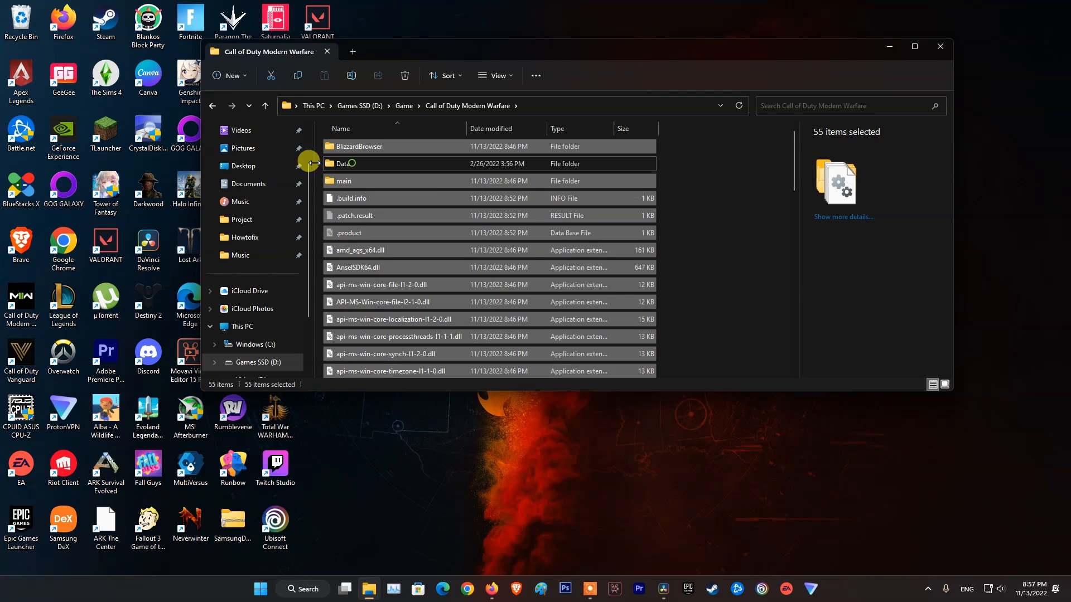
right_click(344, 181)
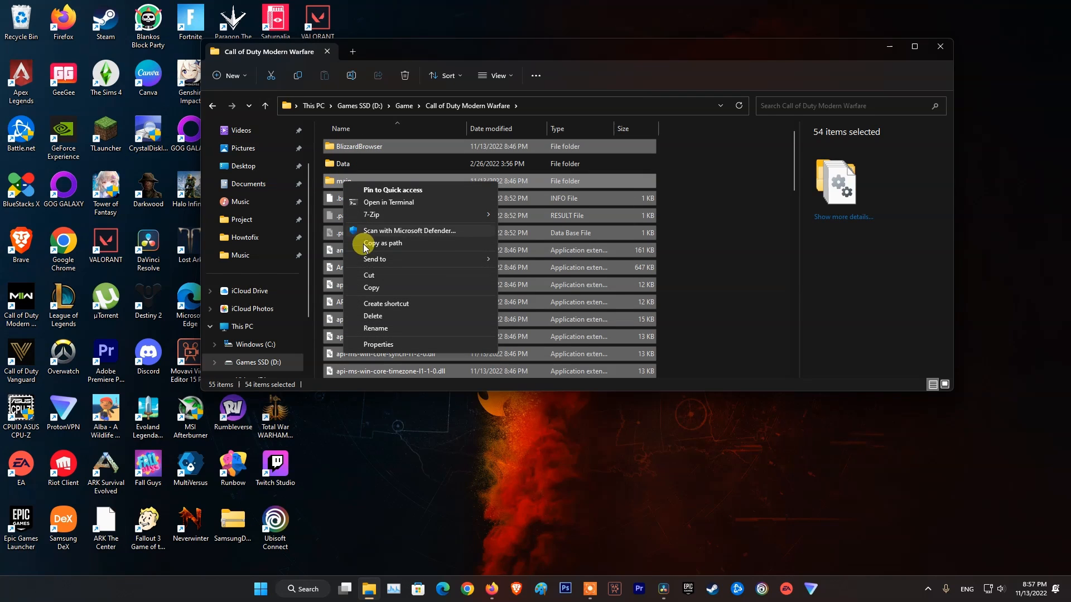
click(372, 315)
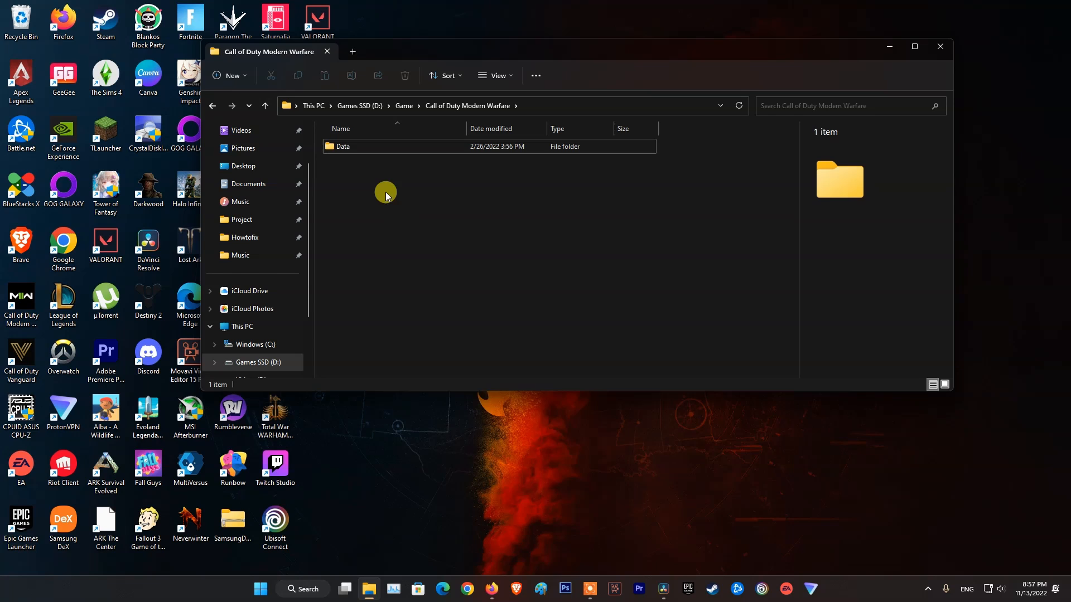
Step: Inside Data, delete the config and indices folders
double_click(343, 146)
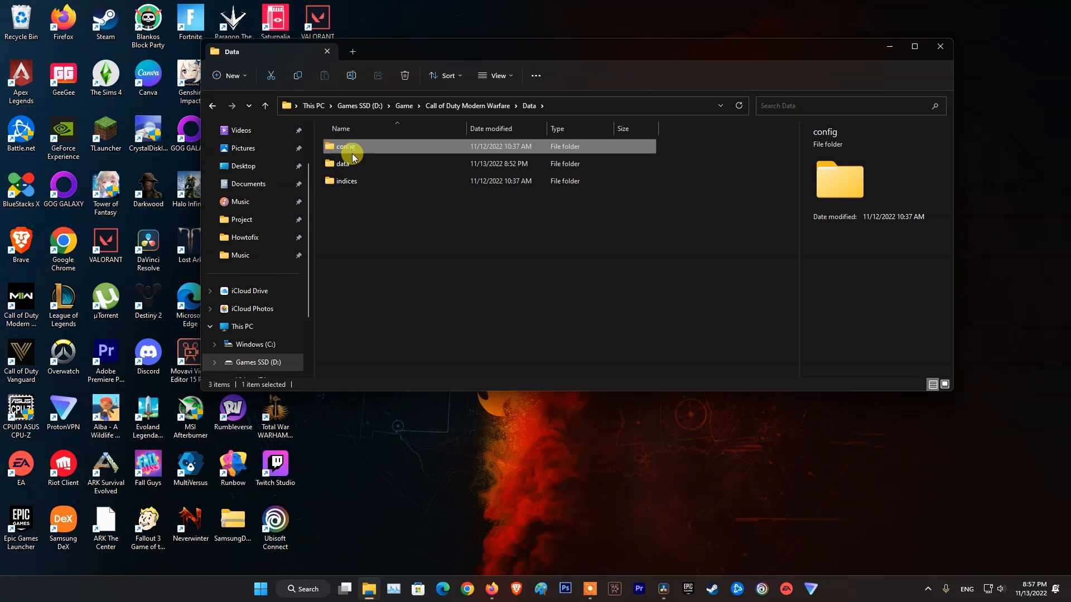
right_click(346, 180)
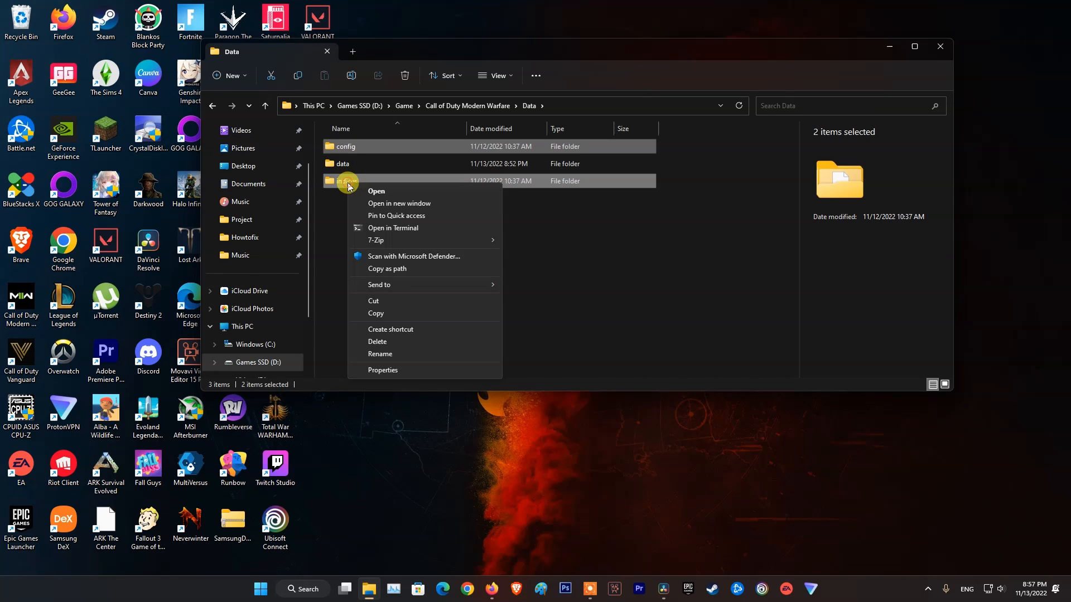
mouse_move(380, 341)
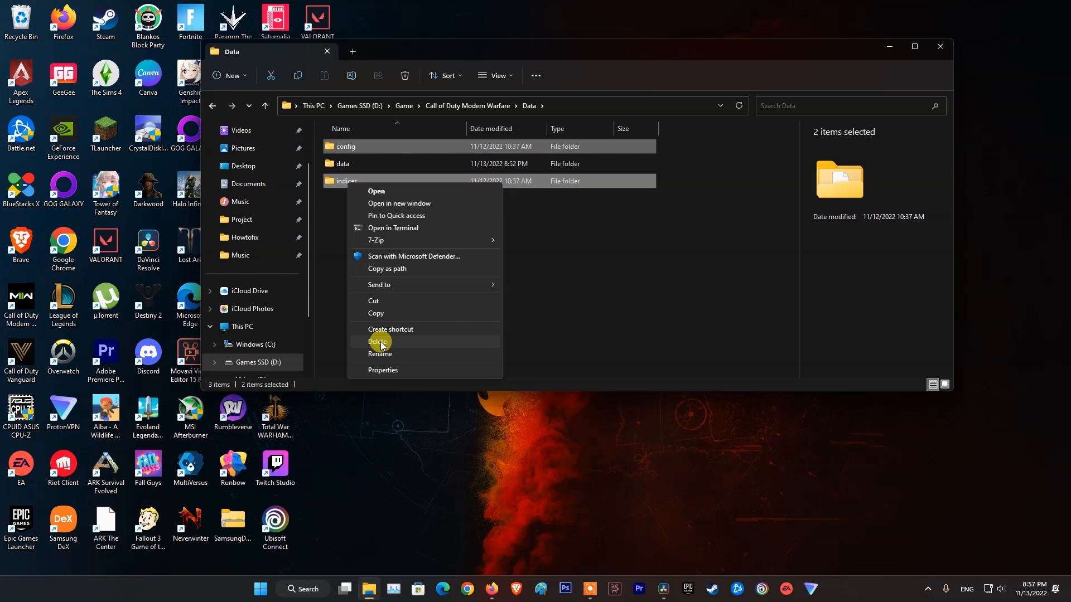
click(377, 341)
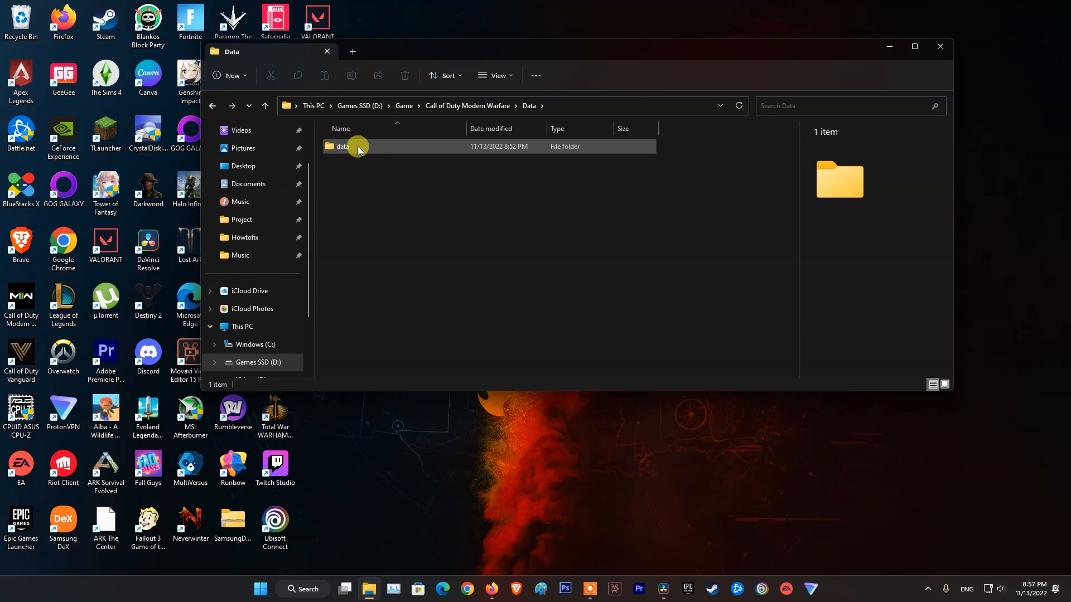
Step: Delete the 32 selected idx cache files in the inner data folder
double_click(341, 146)
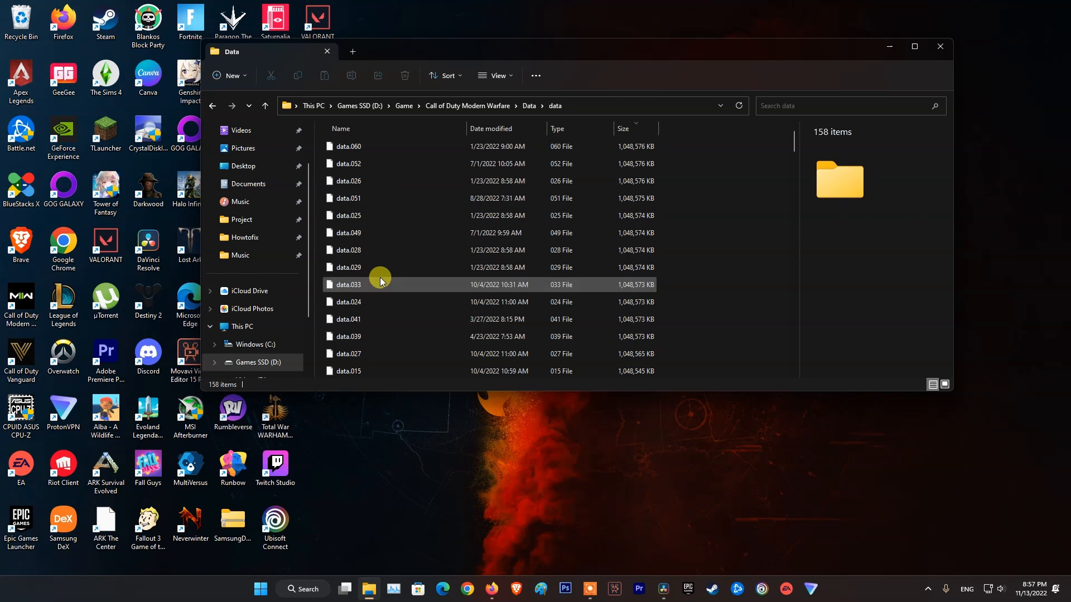
scroll(down, 3)
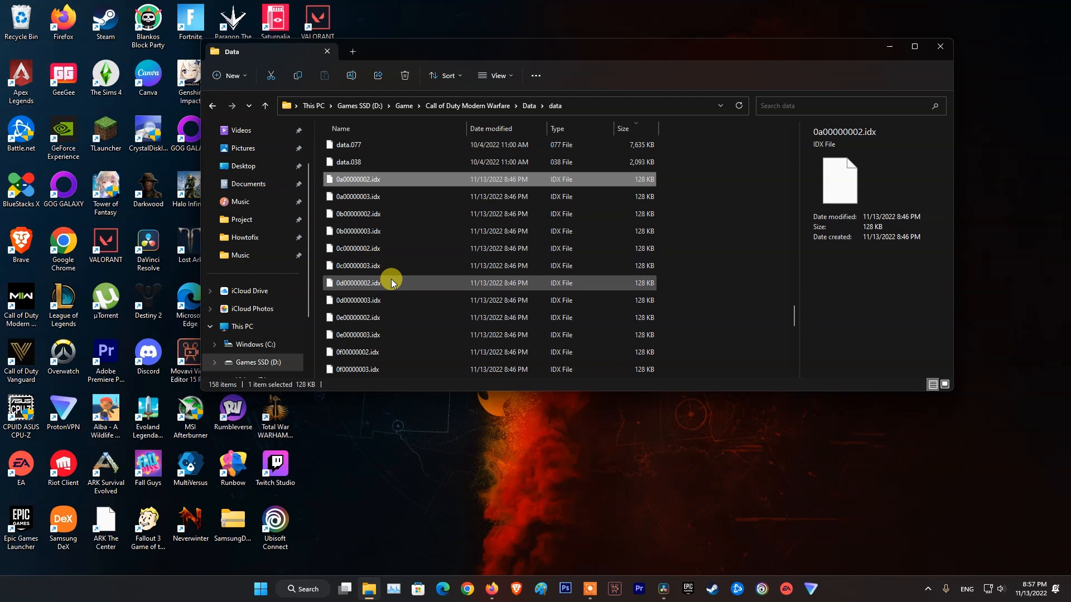
scroll(down, 3)
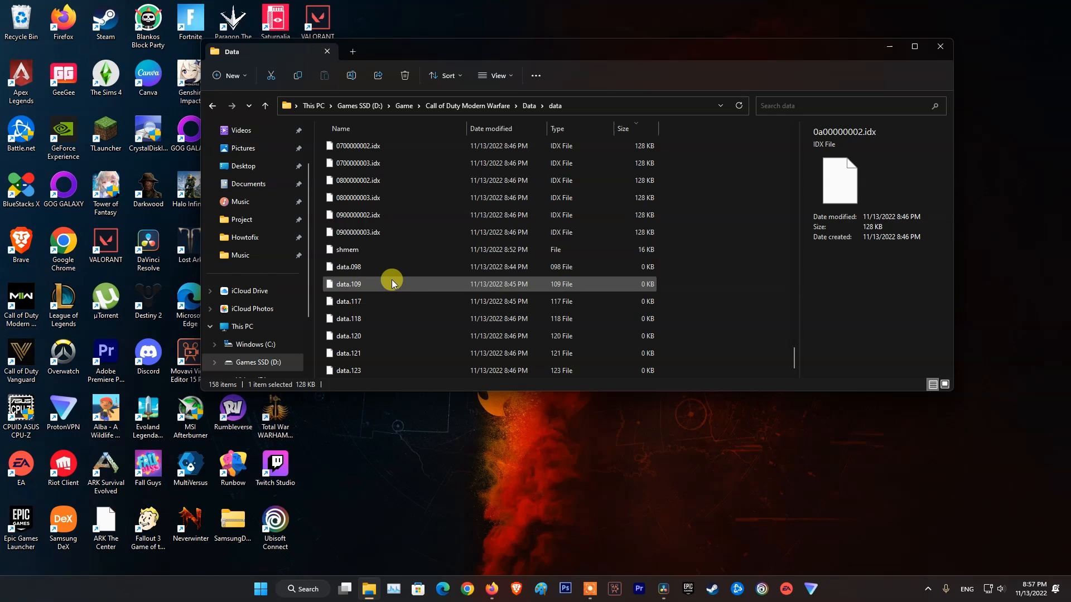
right_click(368, 232)
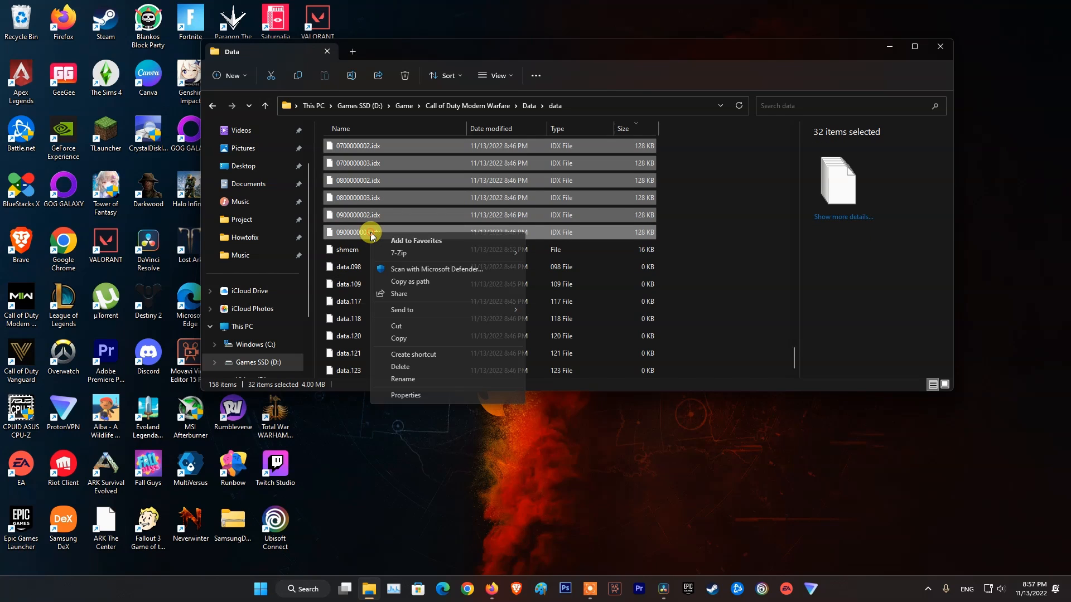
mouse_move(401, 310)
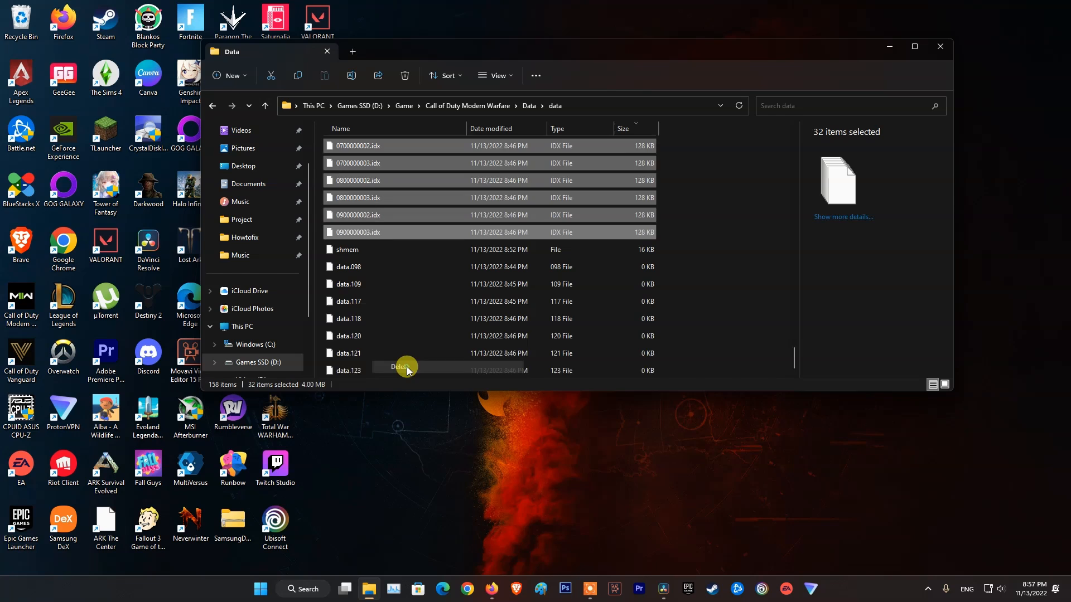
click(402, 367)
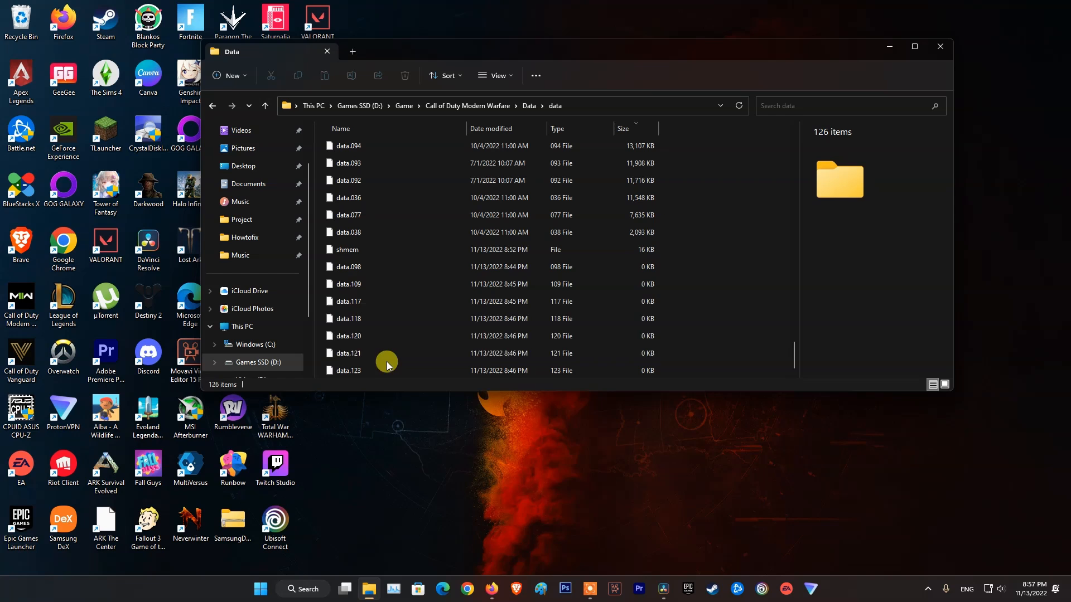
Step: Delete the empty data files such as data.098 and close the folder window
click(347, 267)
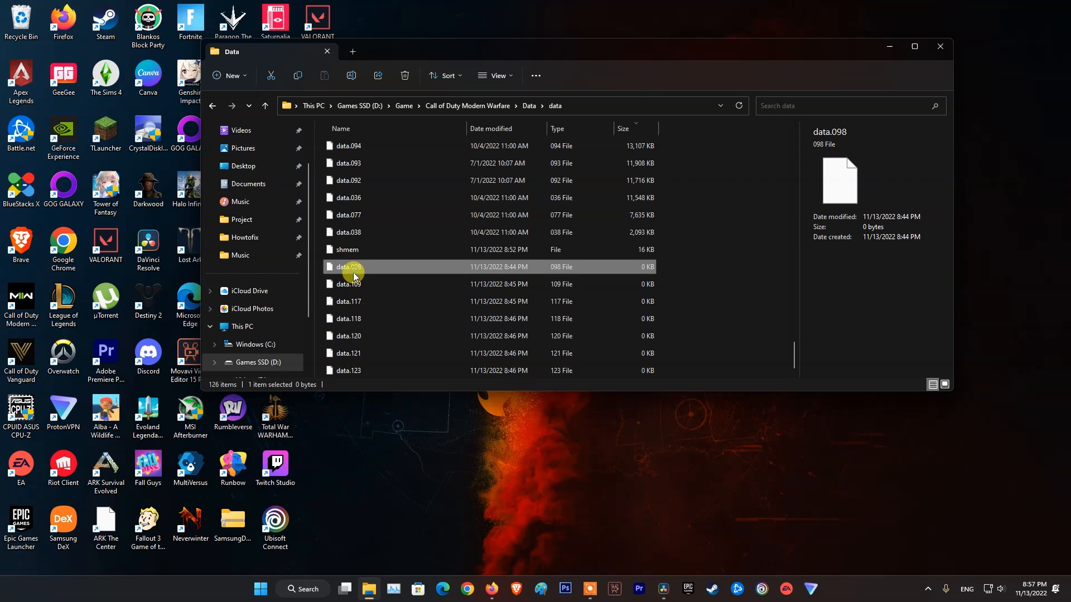
right_click(348, 267)
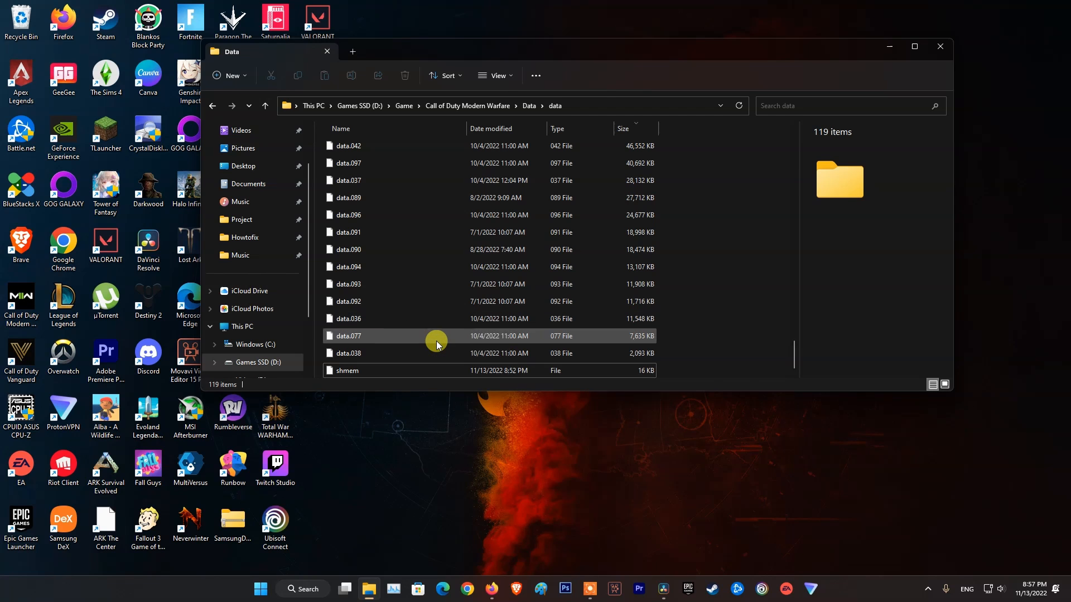
click(622, 128)
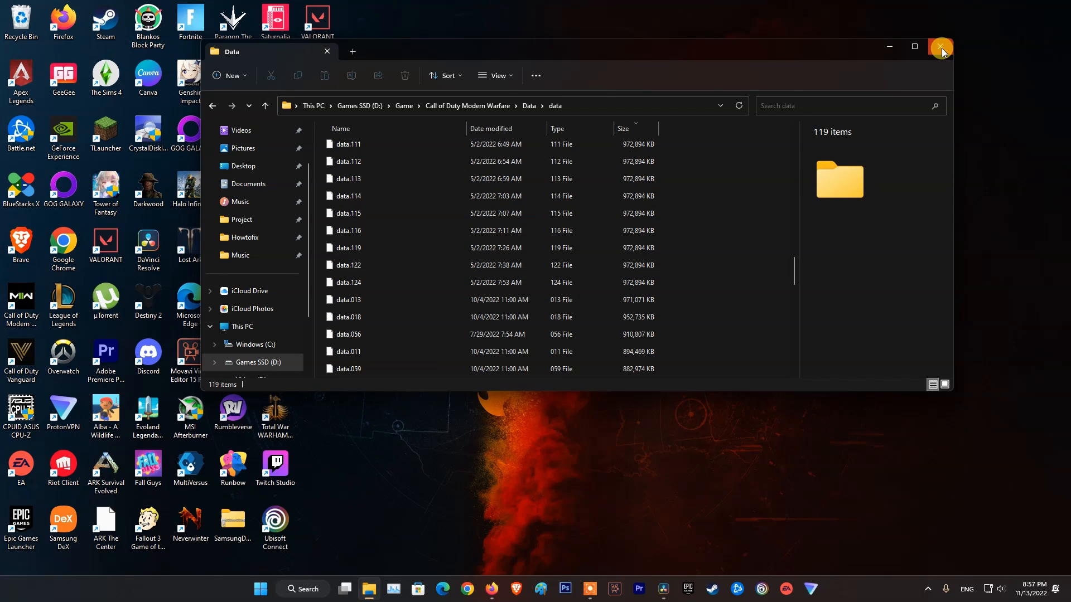
click(941, 47)
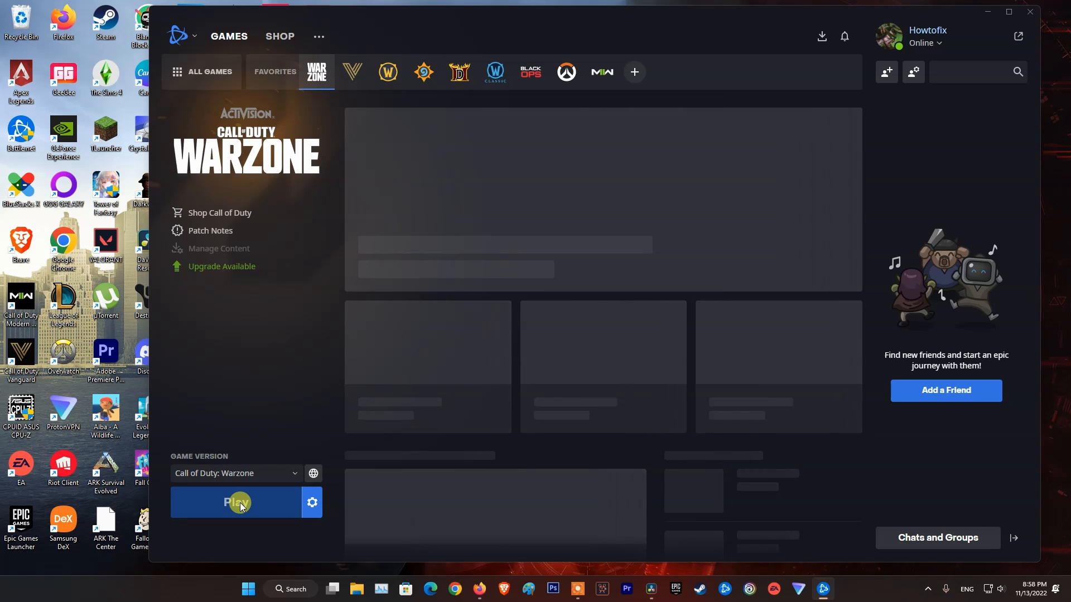
Step: Launch Call of Duty: Warzone with Play on its Battle.net page
click(235, 502)
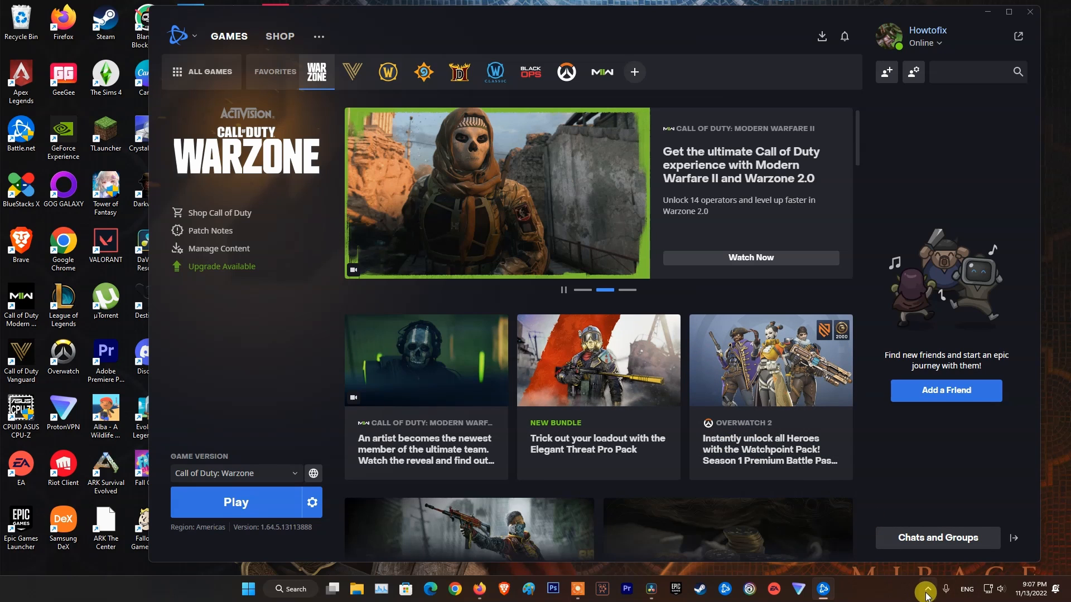
Step: Exit Battle.net from the hidden system tray icons
click(925, 589)
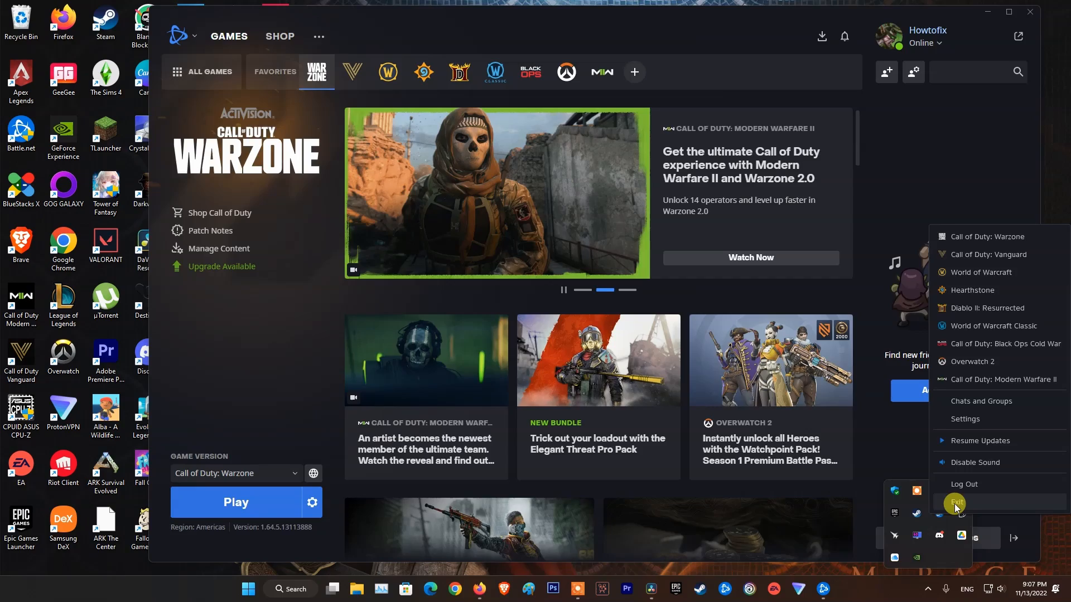
click(955, 502)
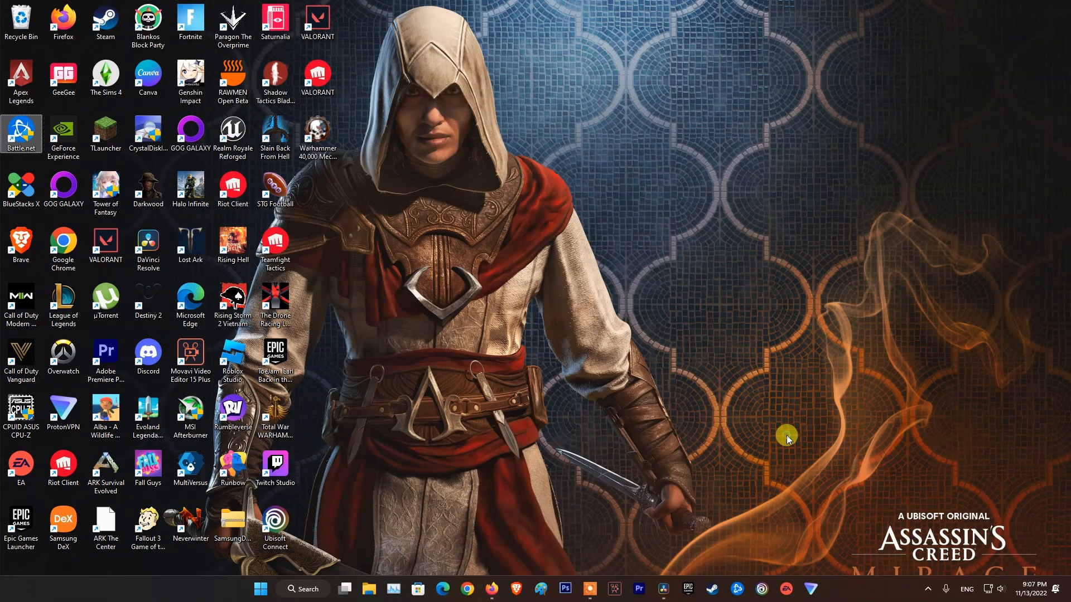
mouse_move(642, 402)
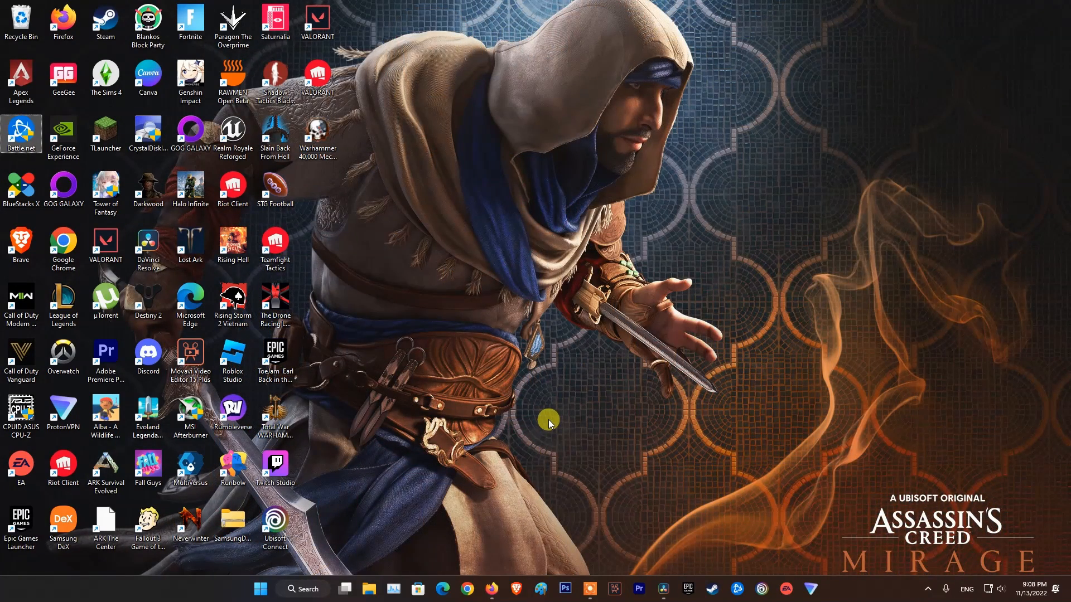
Step: Open %localappdata% via Run and select the Battle.net folder for deletion
key(Win+r)
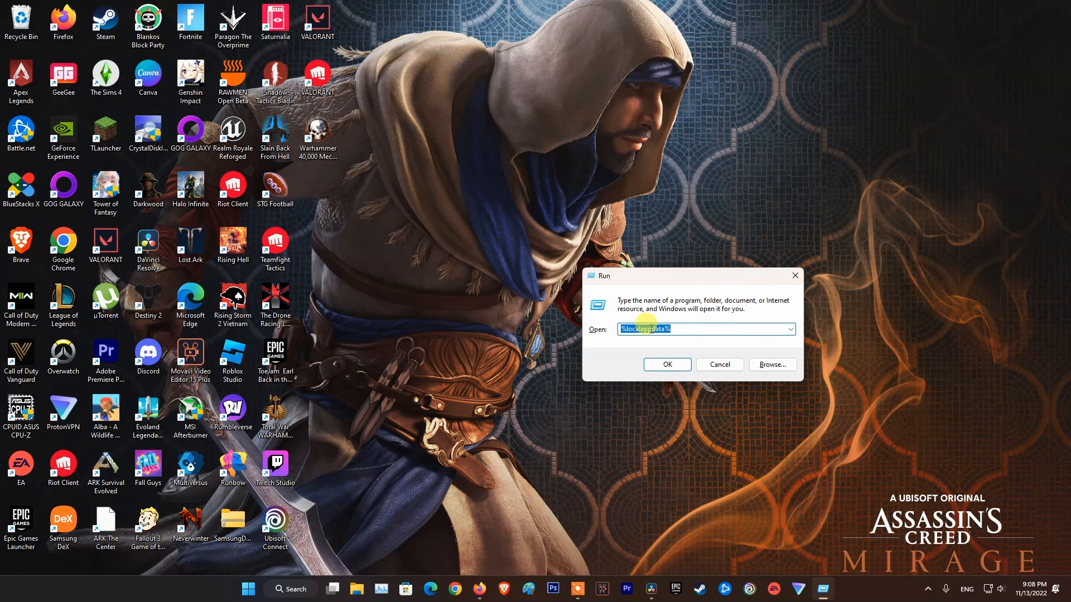
click(666, 364)
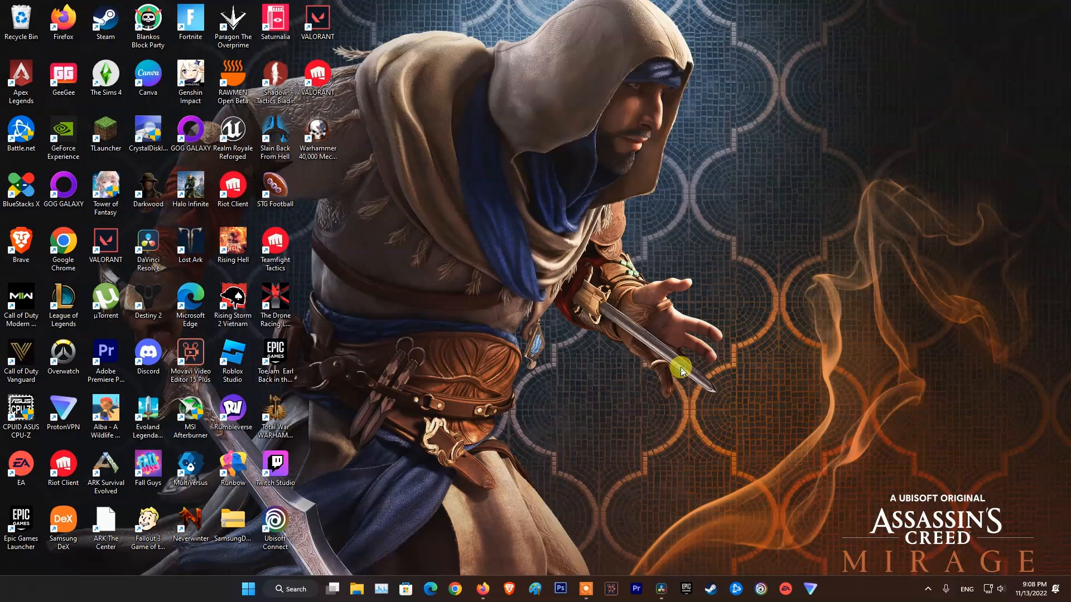
click(368, 589)
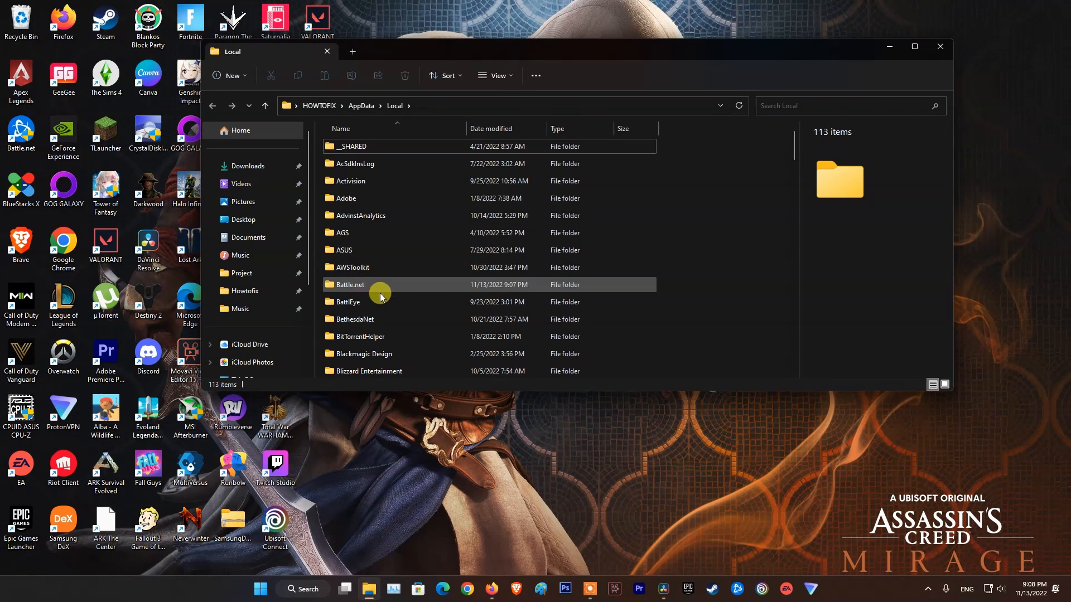
scroll(down, 3)
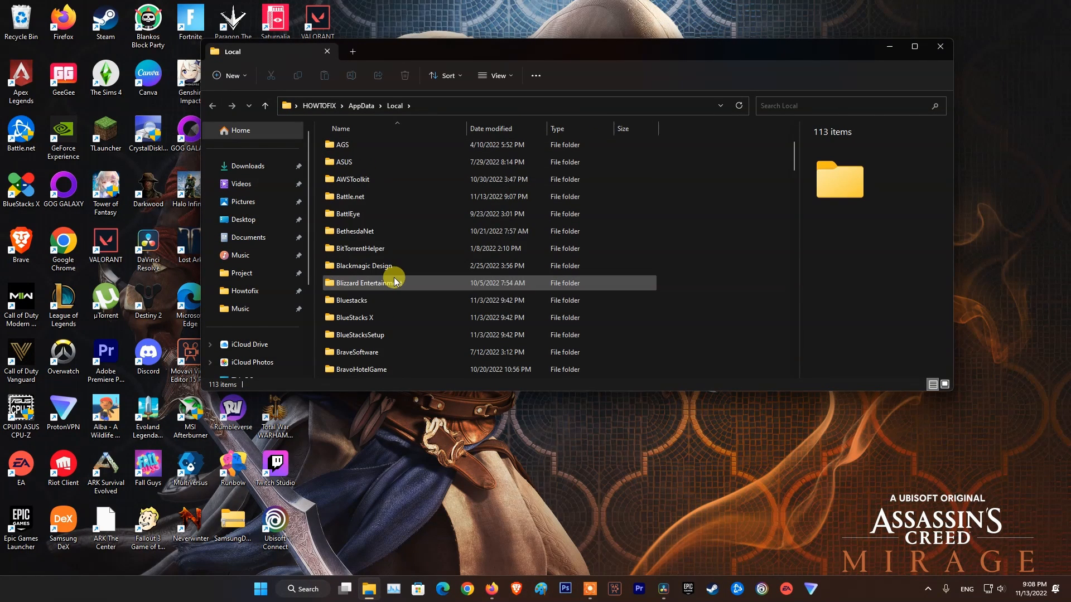
click(349, 197)
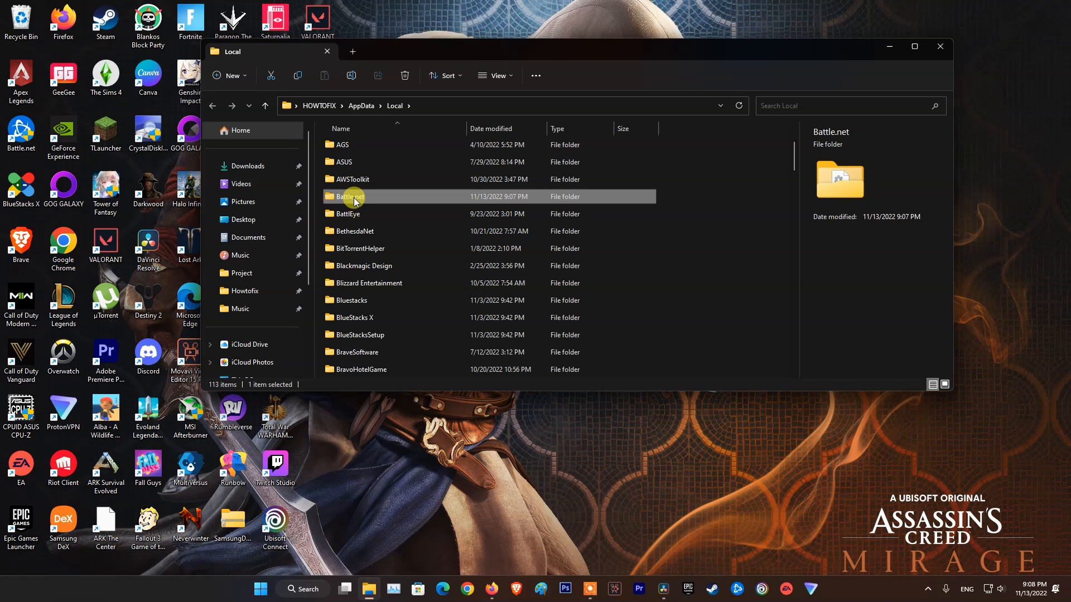
right_click(350, 197)
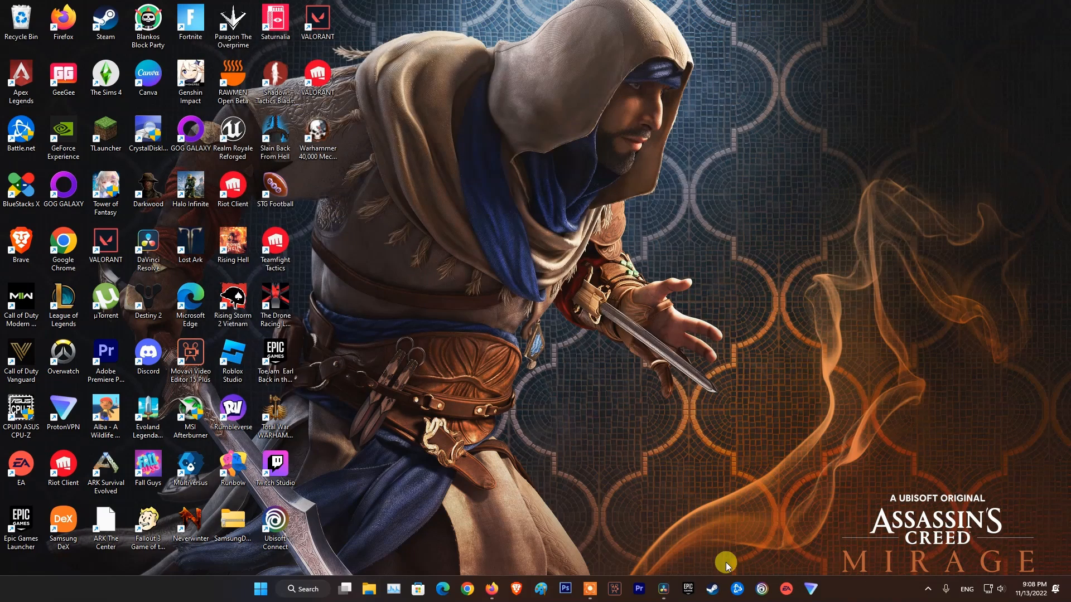
mouse_move(492, 396)
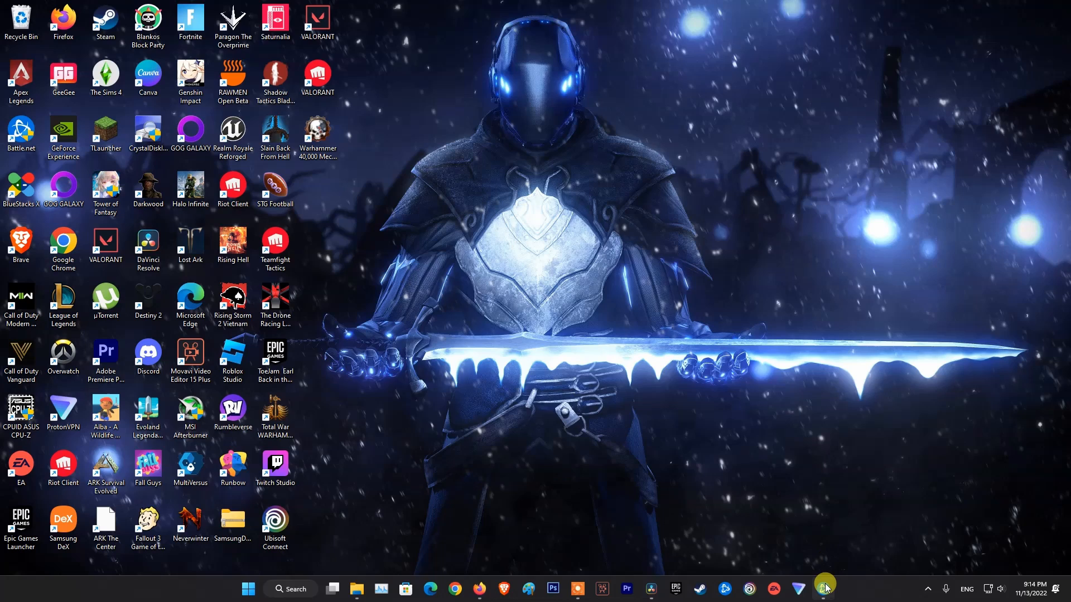
Step: Reopen Battle.net and begin a Scan and Repair of Warzone from its game options
click(822, 589)
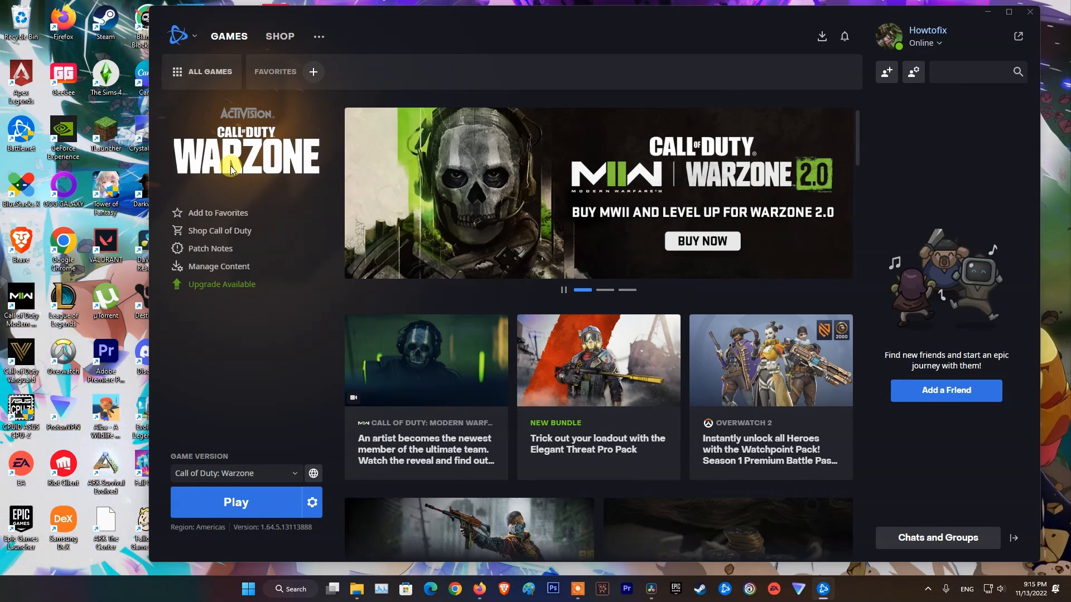
click(311, 502)
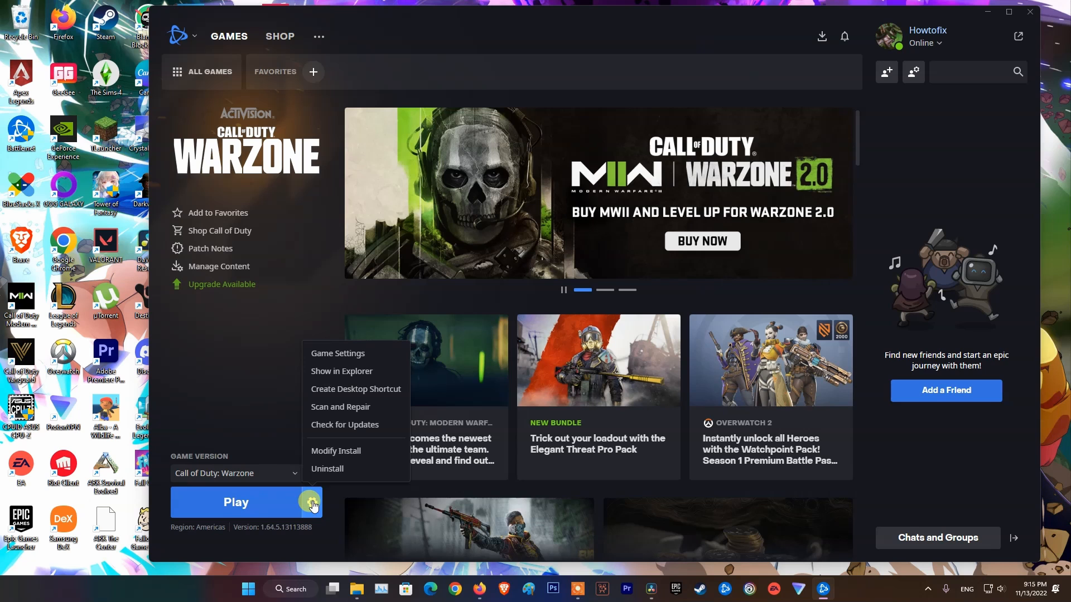
click(340, 407)
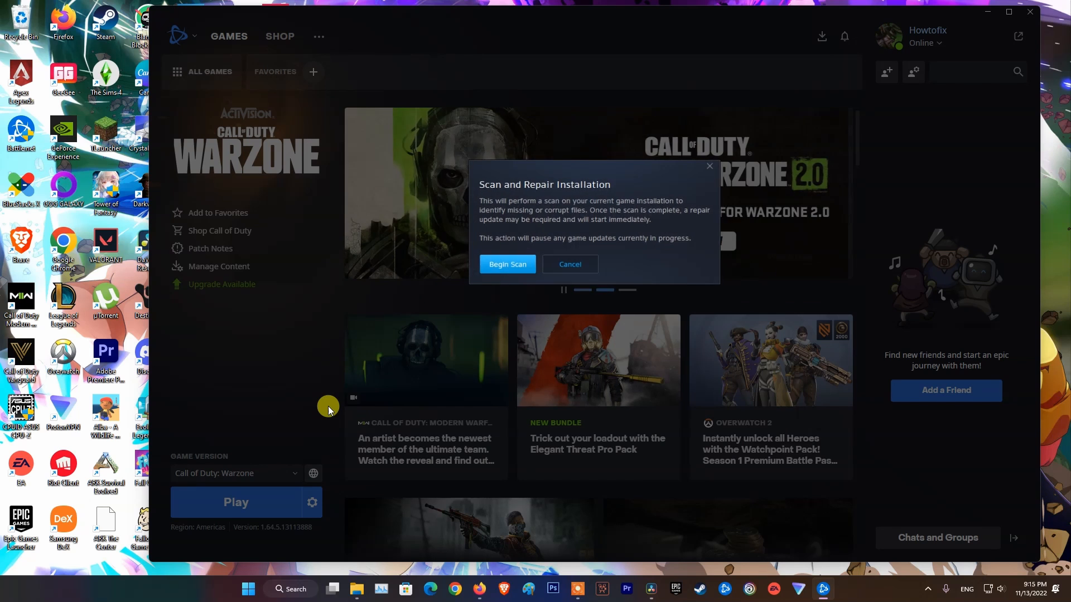
click(506, 264)
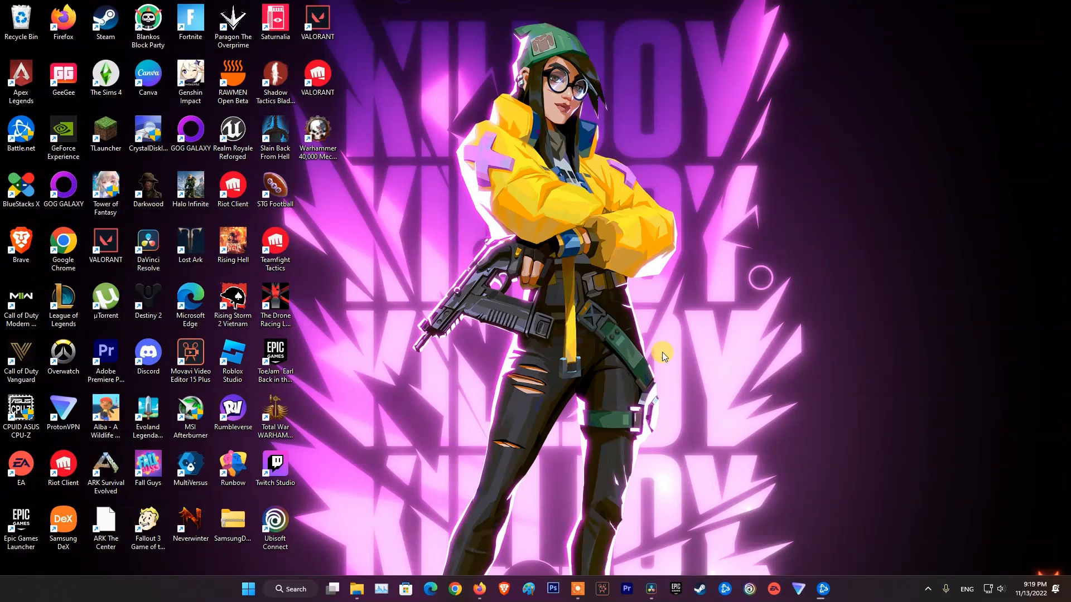
mouse_move(635, 280)
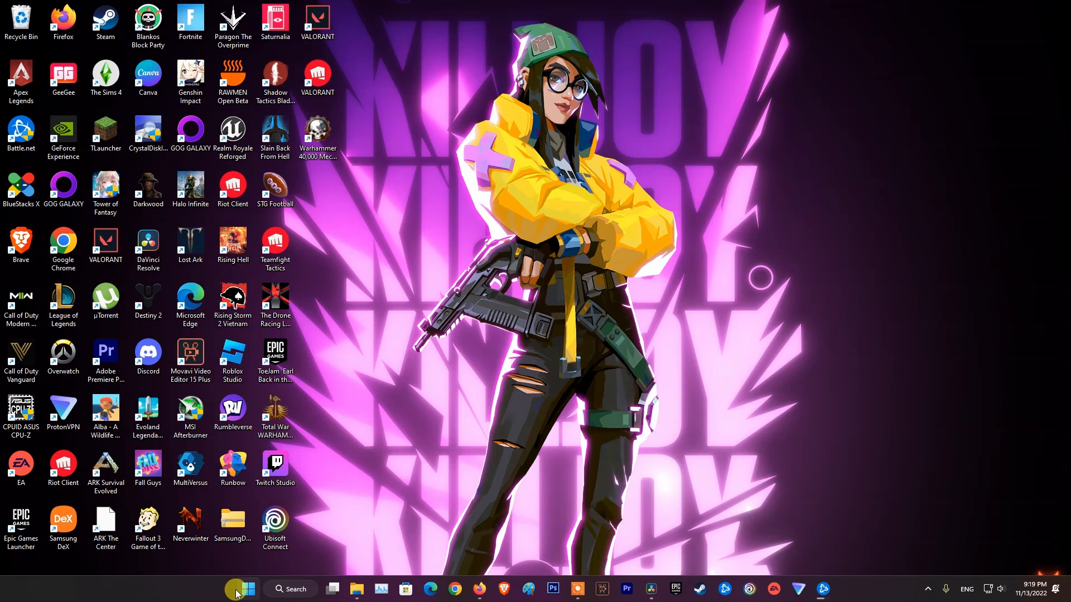
Step: Switch off 'Automatically detect settings' on the Network & internet Proxy page in Settings
click(248, 589)
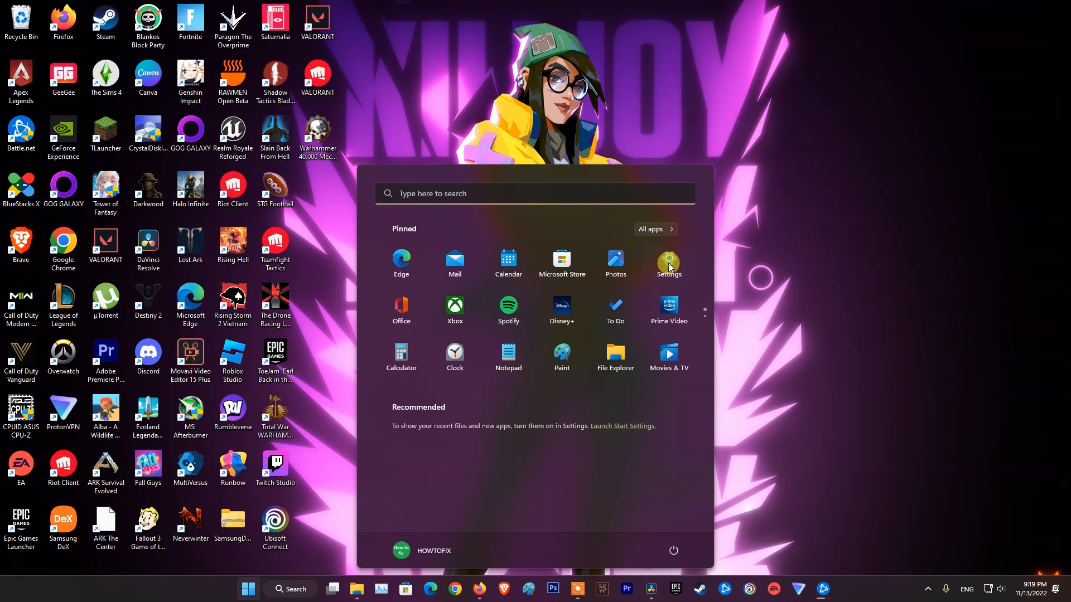
click(668, 261)
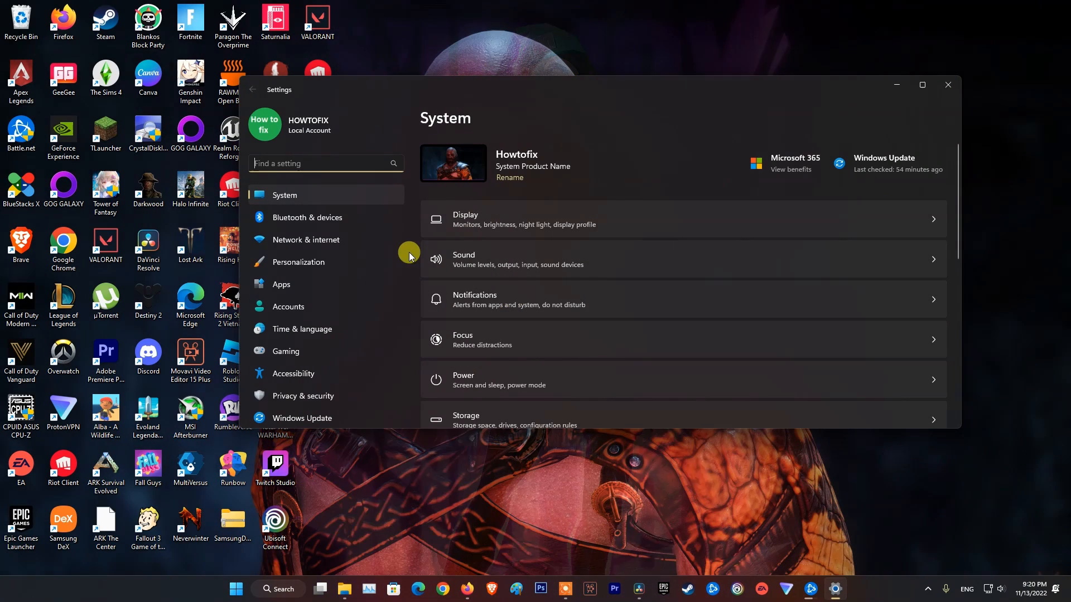
mouse_move(317, 240)
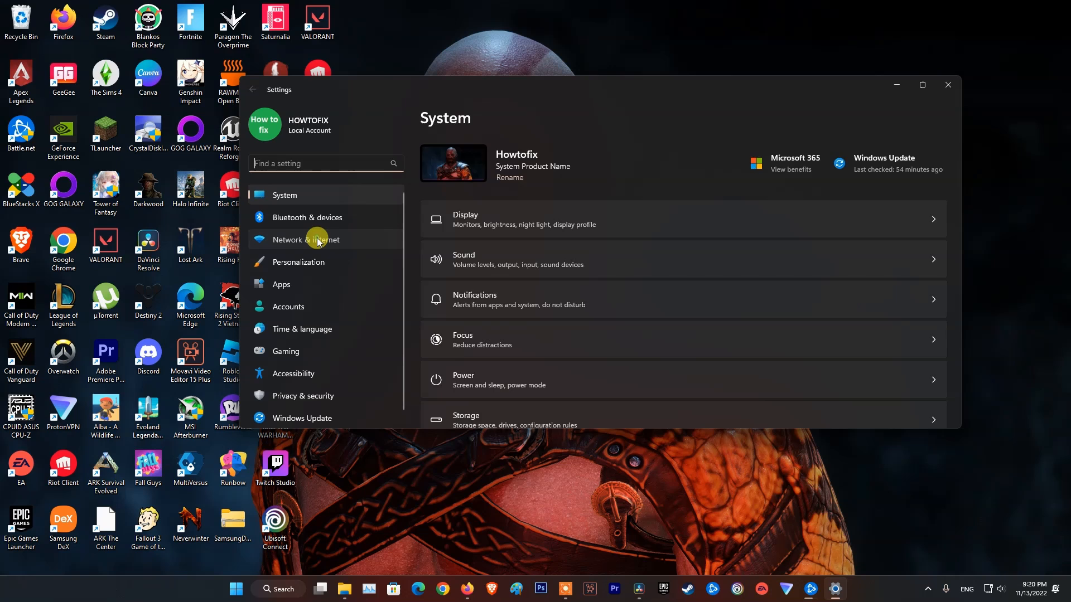
click(305, 240)
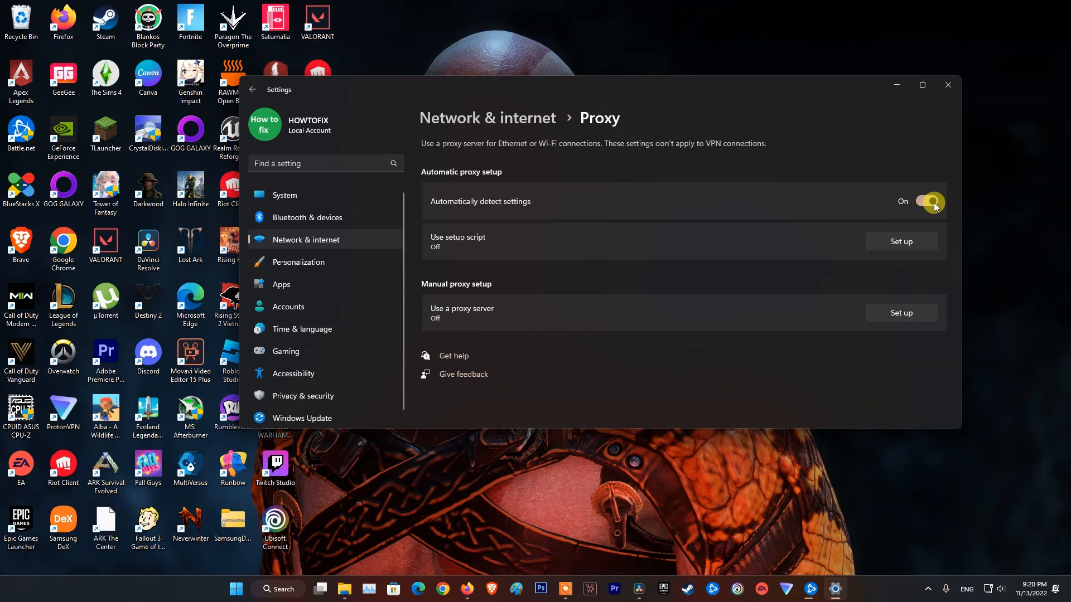
click(925, 201)
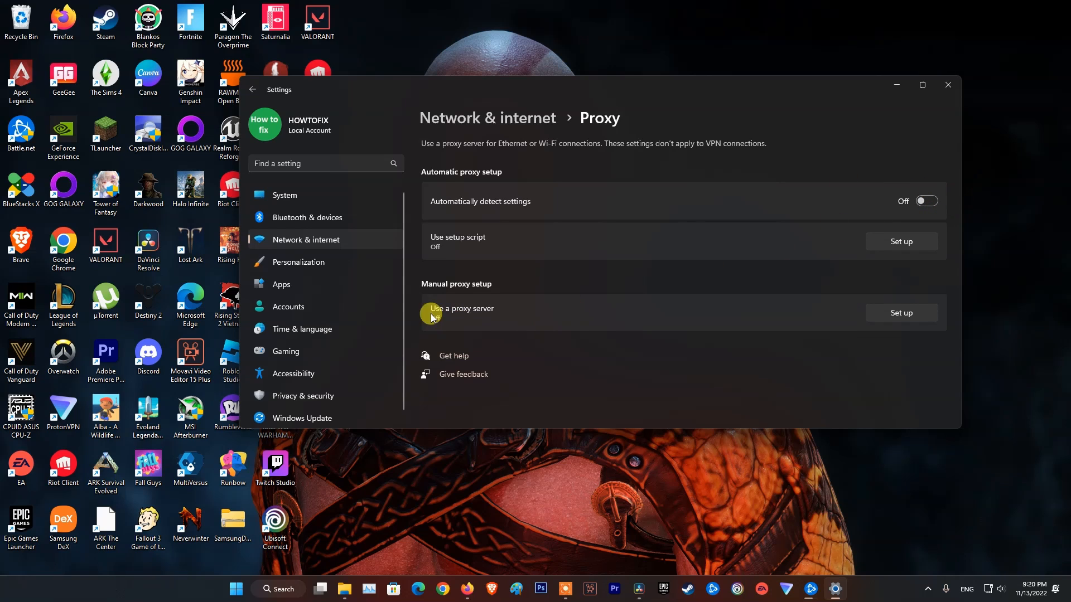
mouse_move(436, 321)
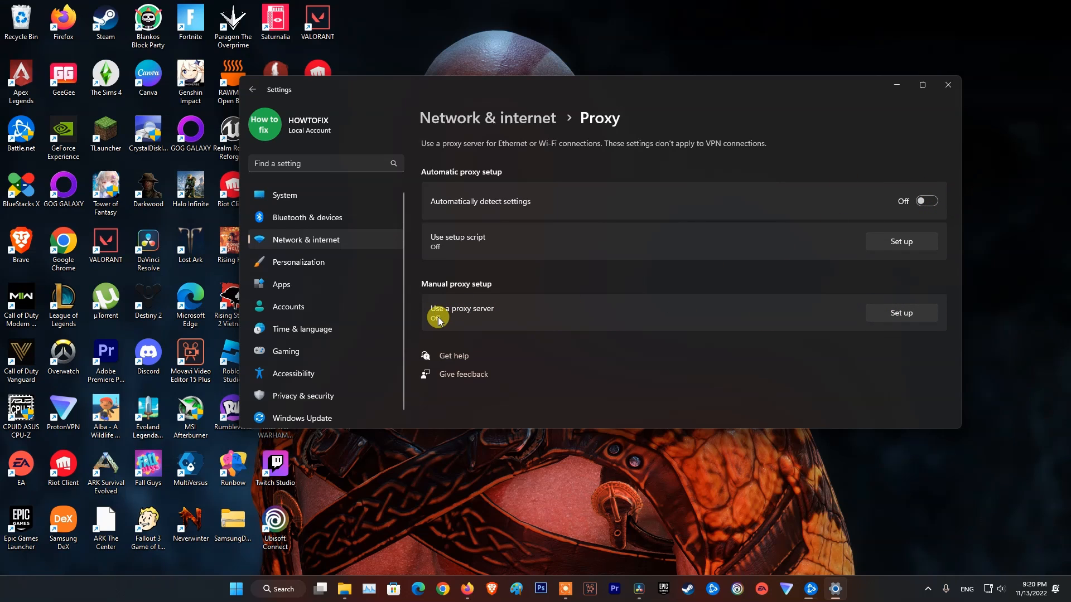
mouse_move(683, 375)
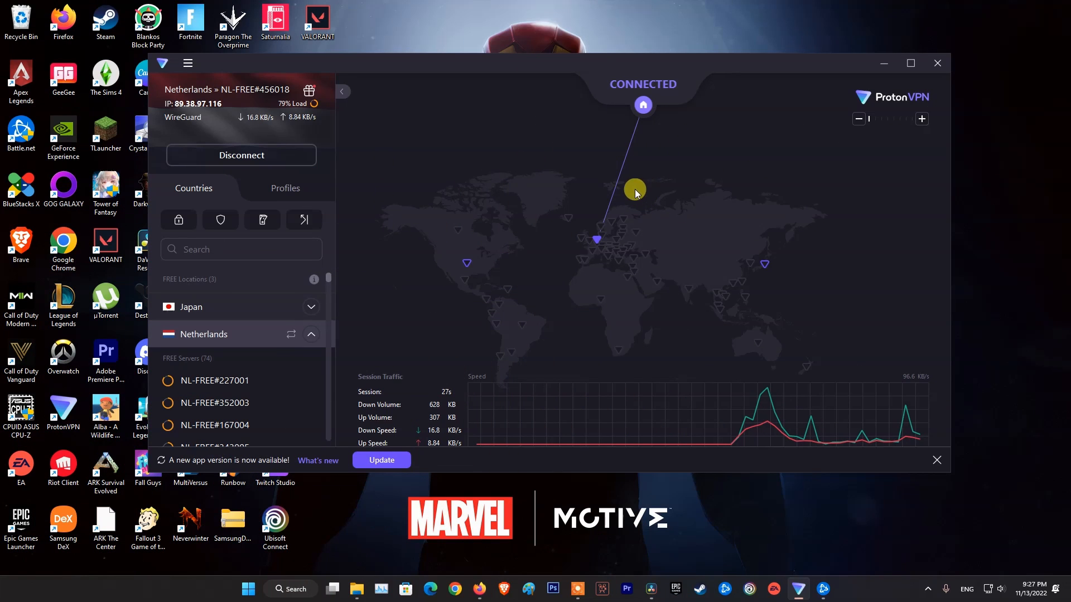
mouse_move(927, 590)
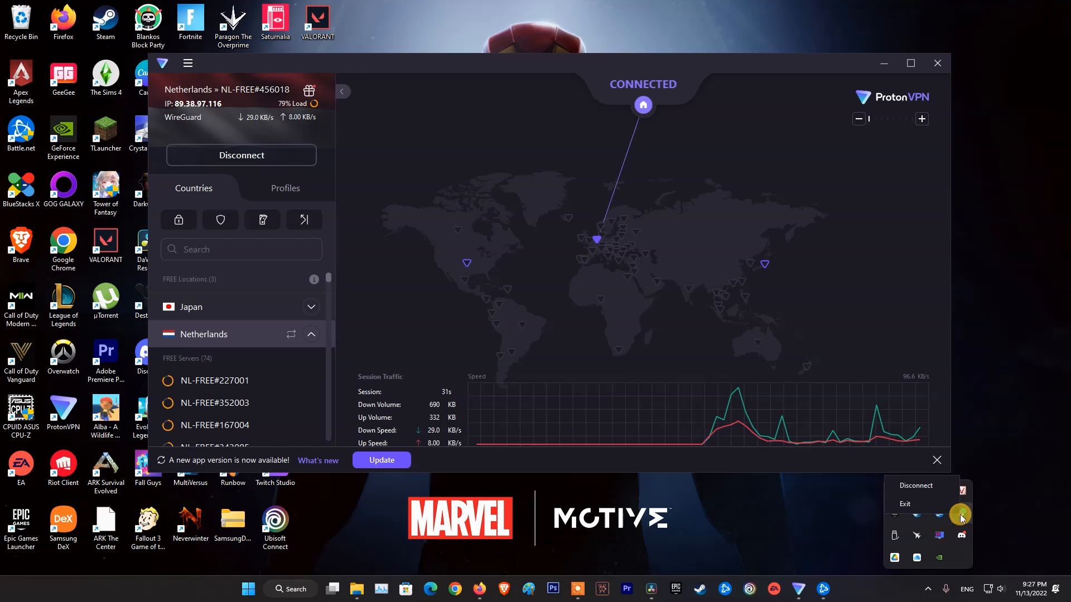
Step: Exit Proton VPN and confirm quitting to disconnect from the Netherlands server
click(904, 503)
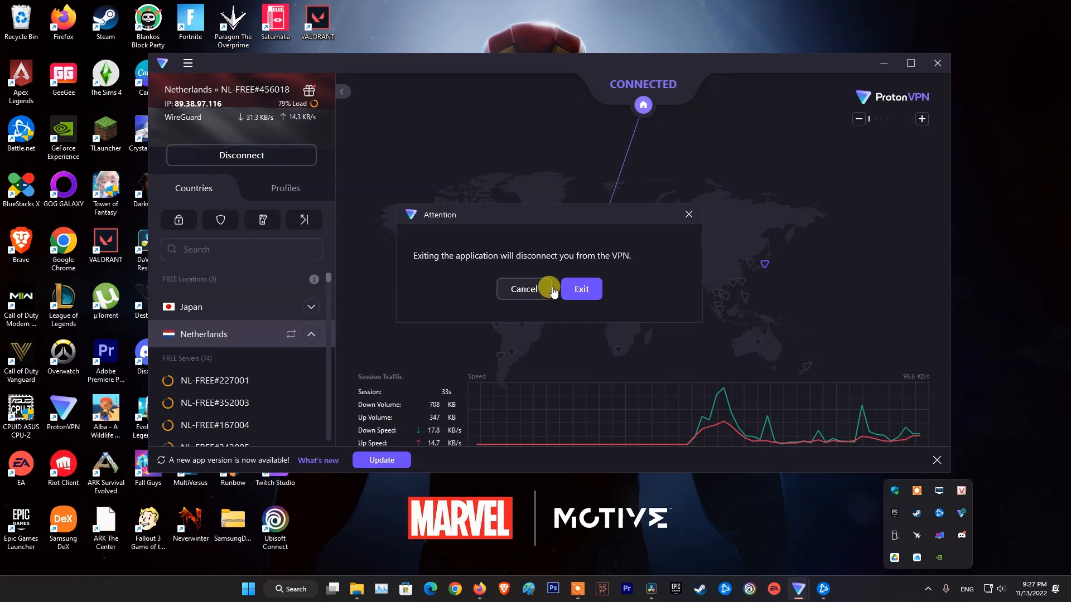
click(580, 289)
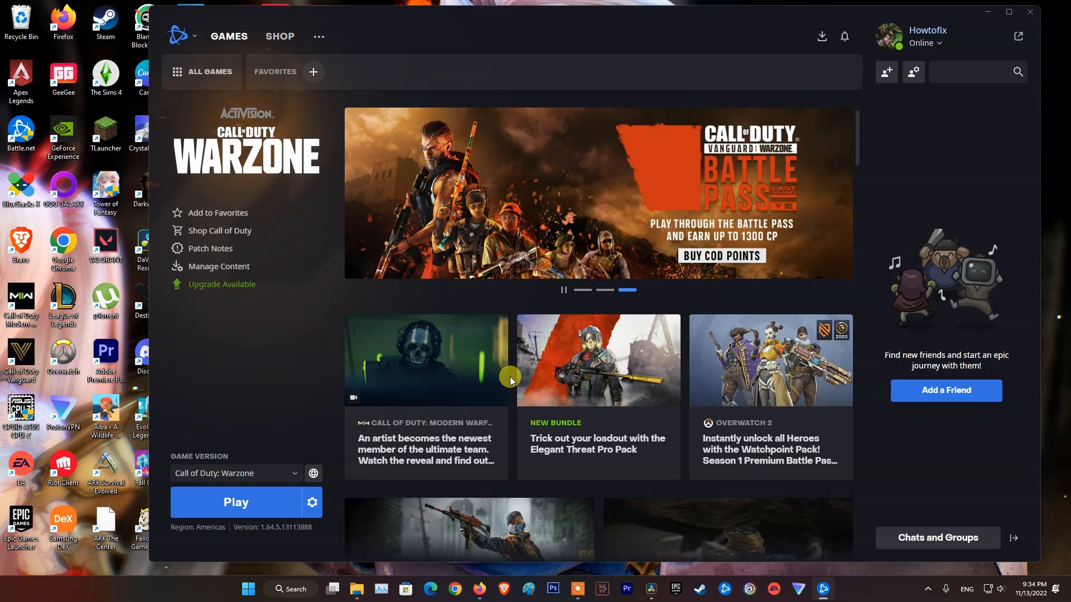
Step: In an administrator Command Prompt, run ipconfig/flushdns and ipconfig/registerdns
text(cmd)
text(ipconfig/f)
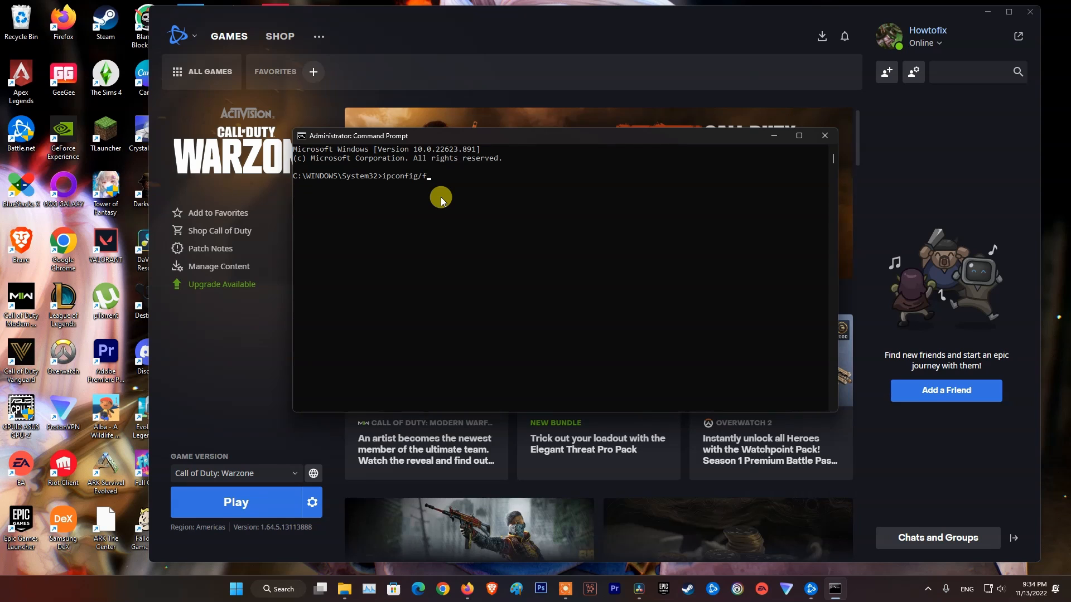
text(lushd)
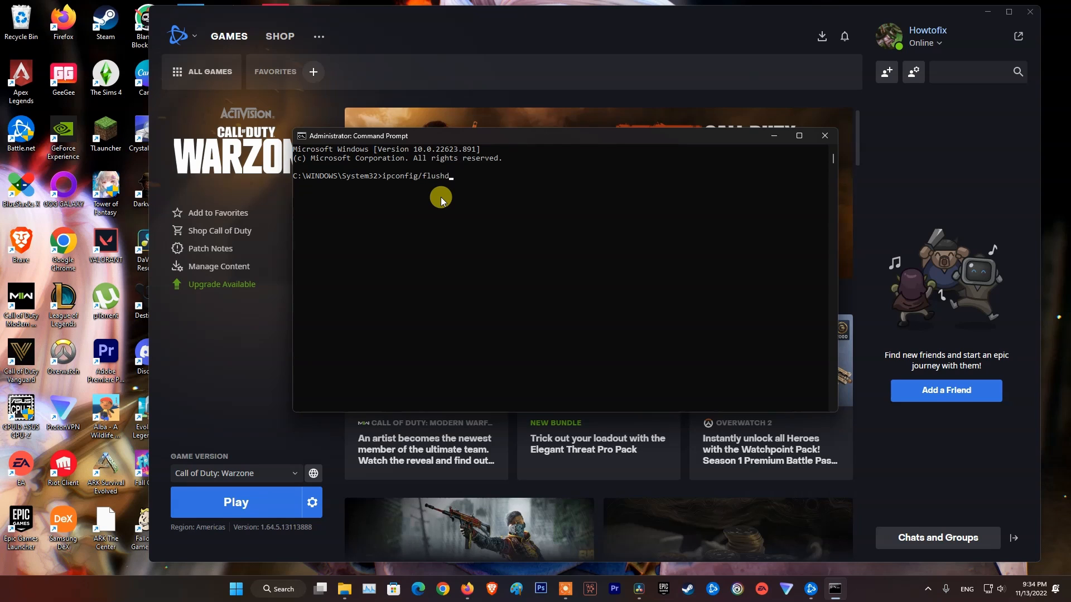
text(ns)
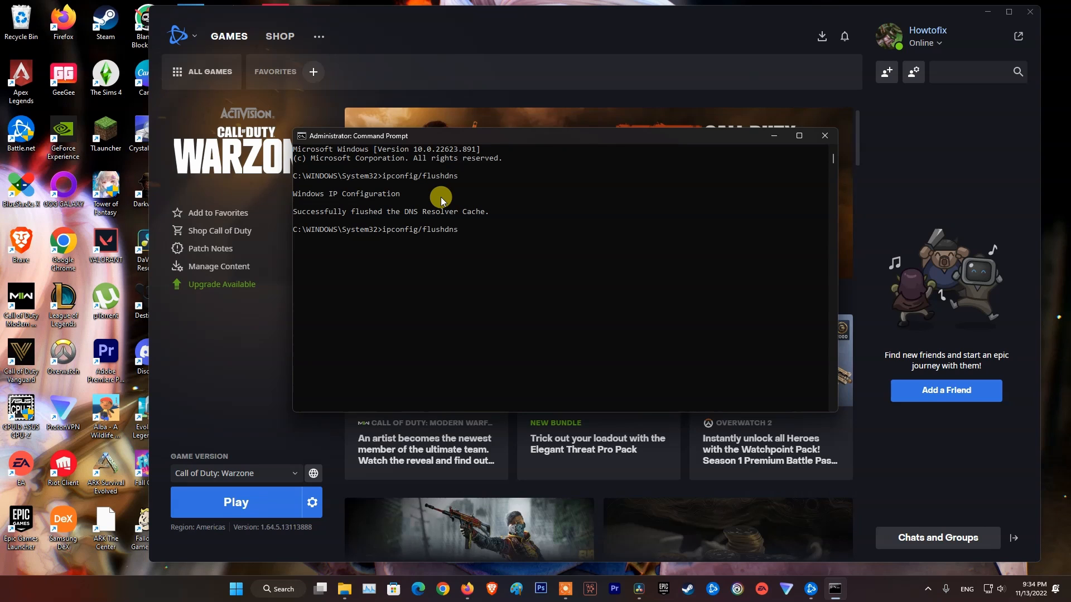
key(Backspace)
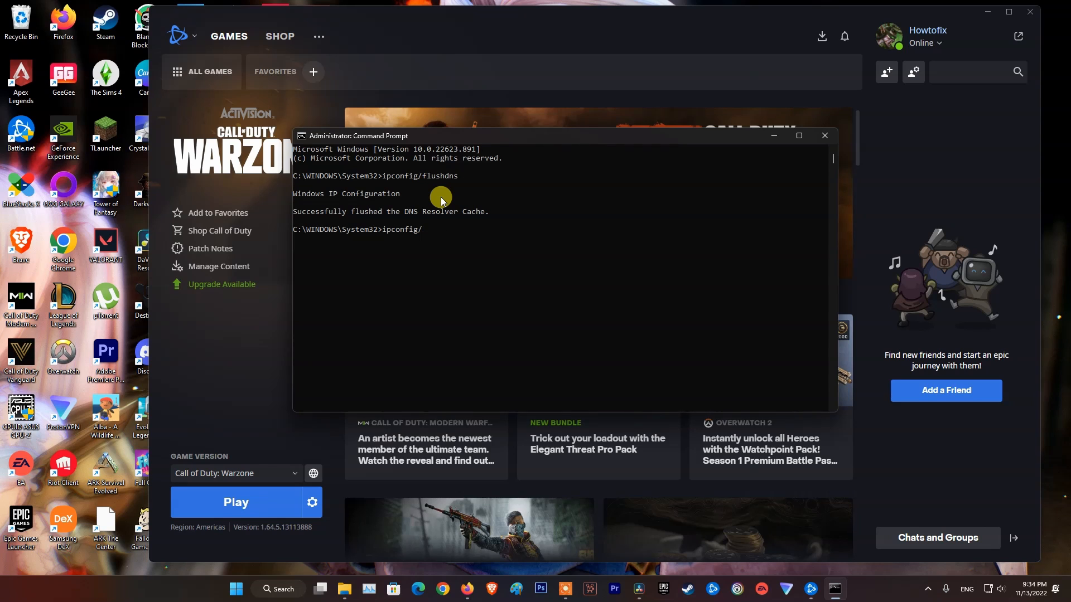
text(r)
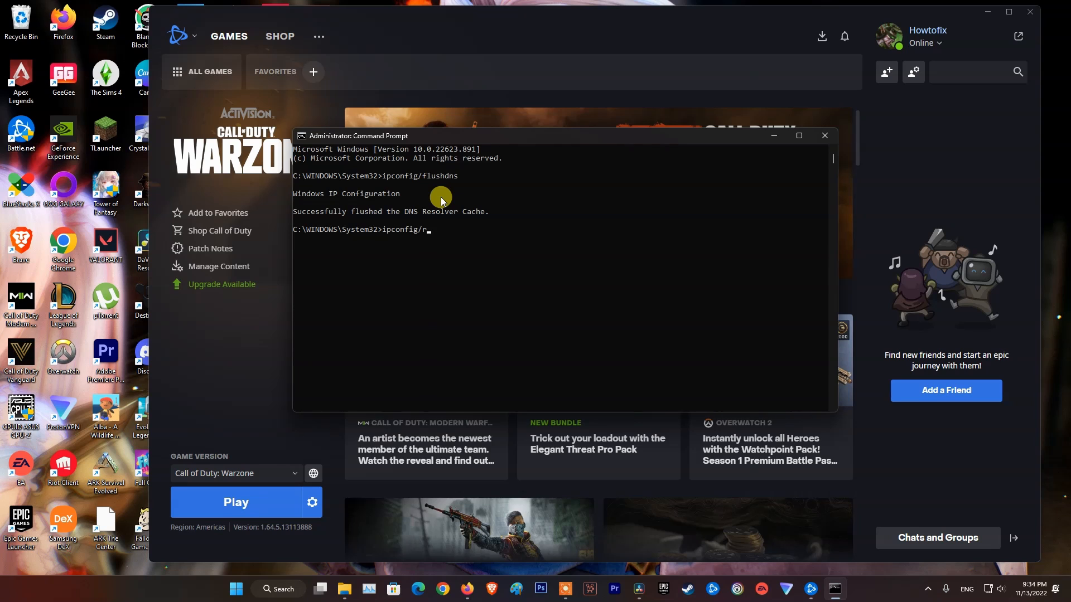
text(egister)
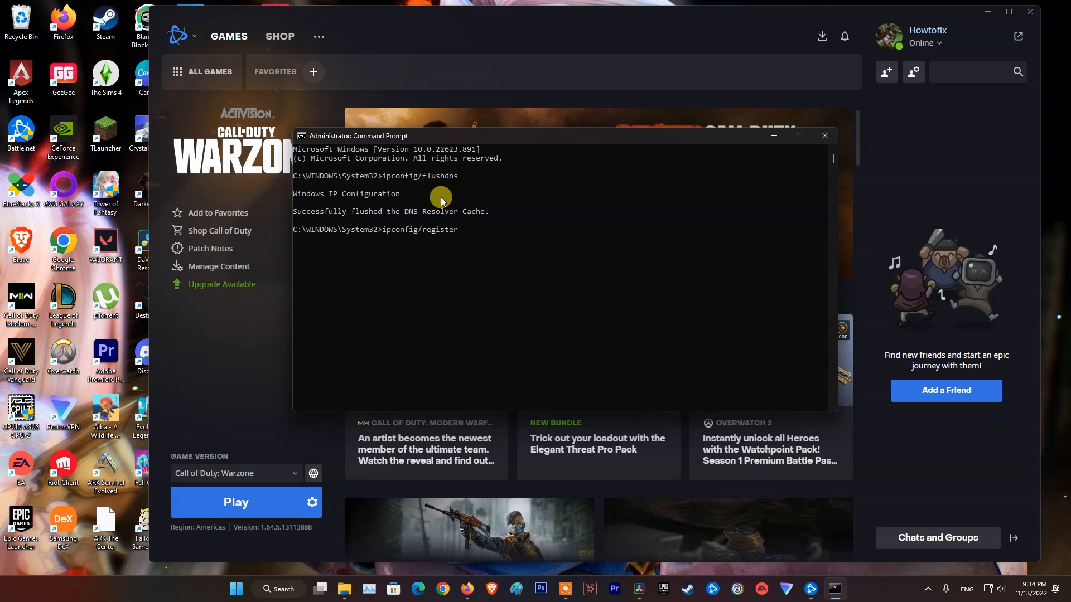
text(dns)
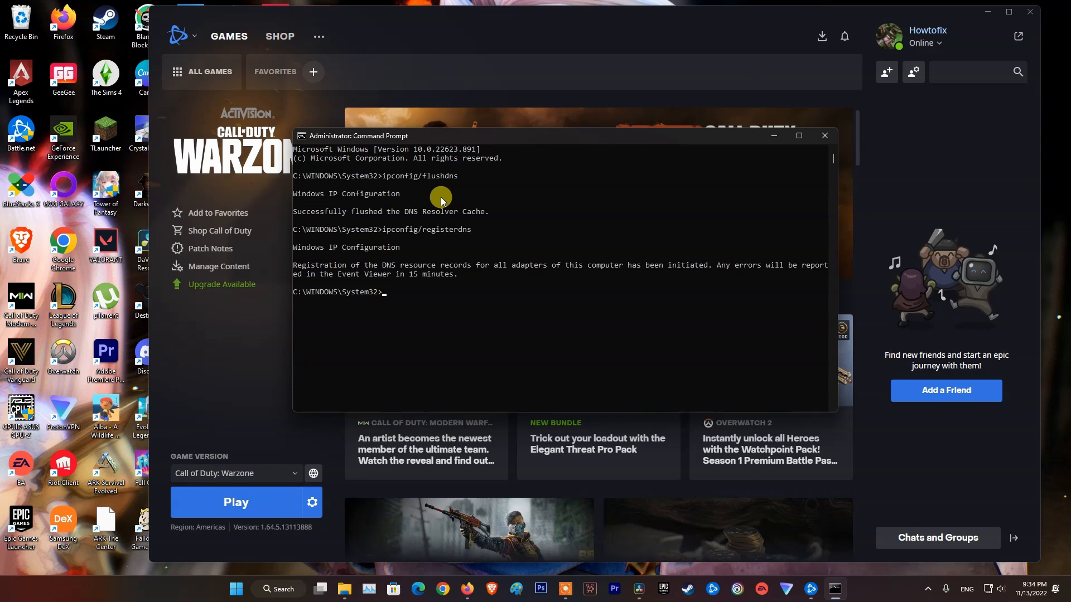
Step: Release the network adapters' IP configuration with ipconfig/release
text(ipconfig/registe)
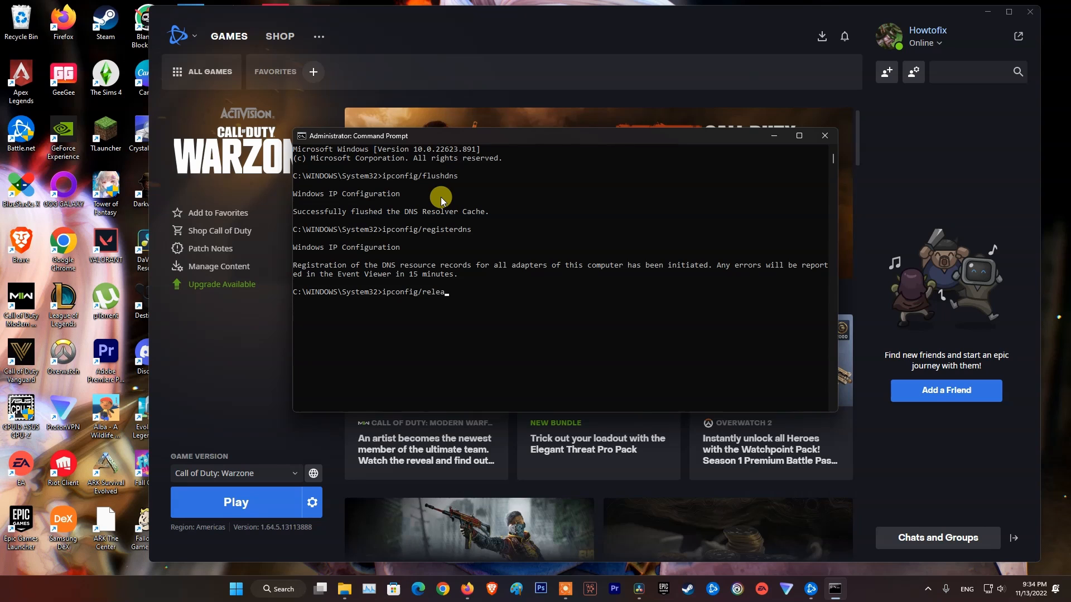
text(se)
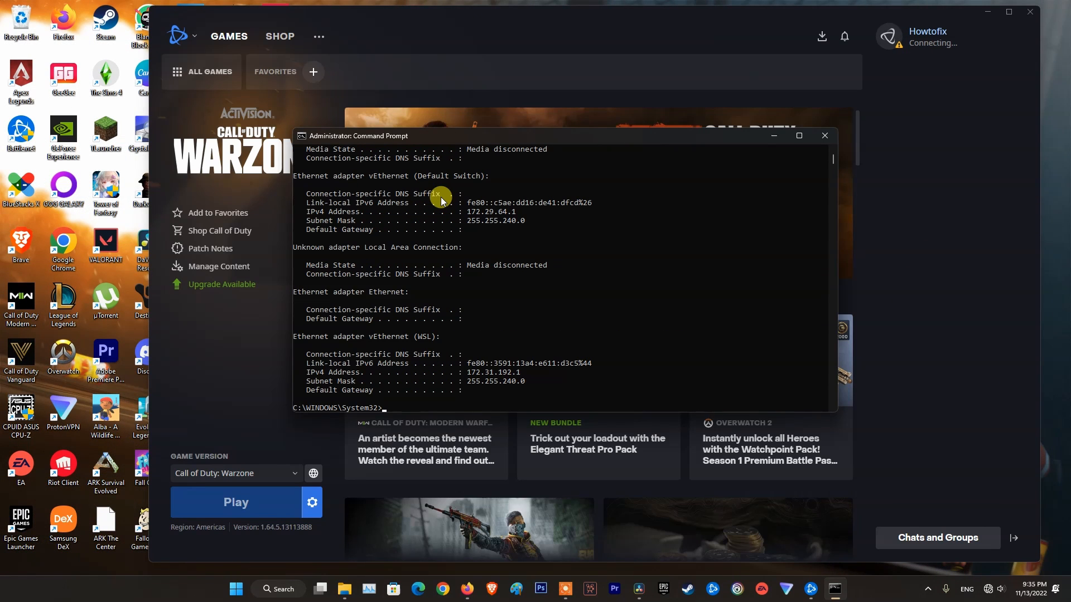
text(ipconfig/release)
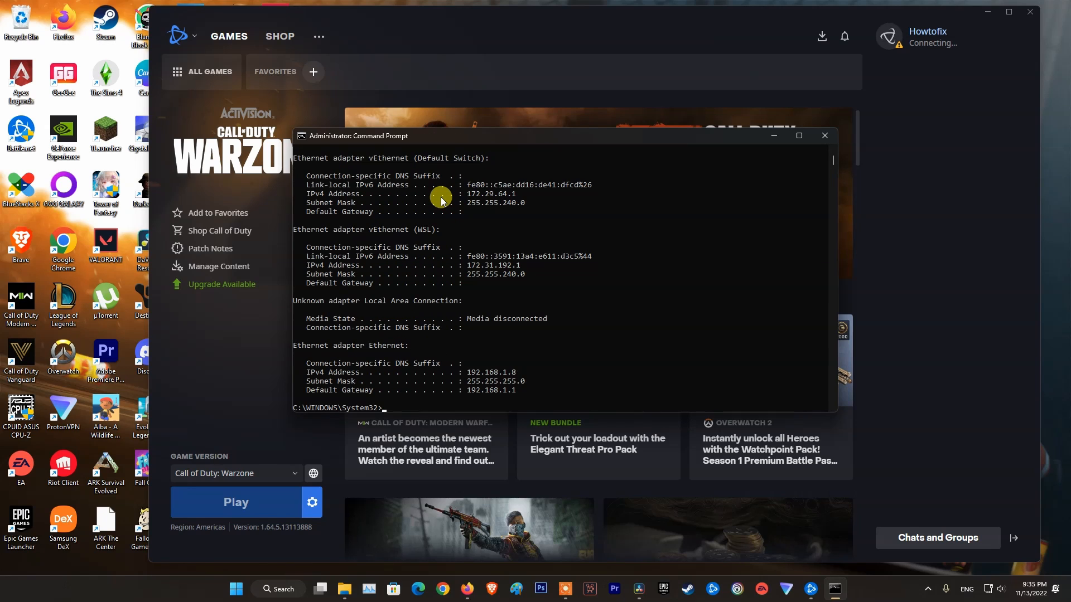
text(netsh)
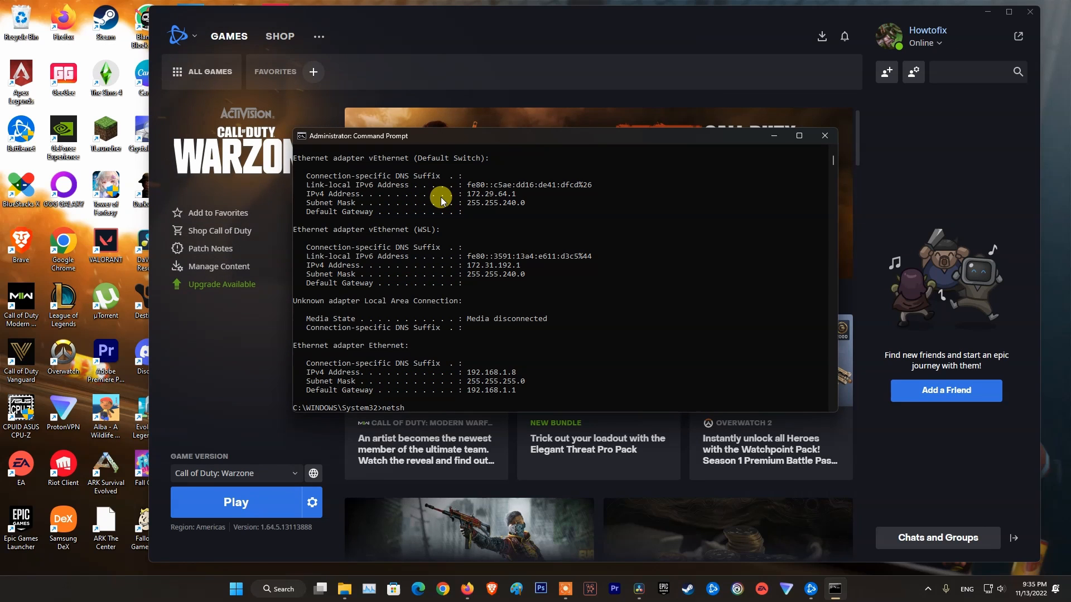
Step: Run netsh winsock reset and netsh int ip reset, then select the restart-required message
text(winsoc)
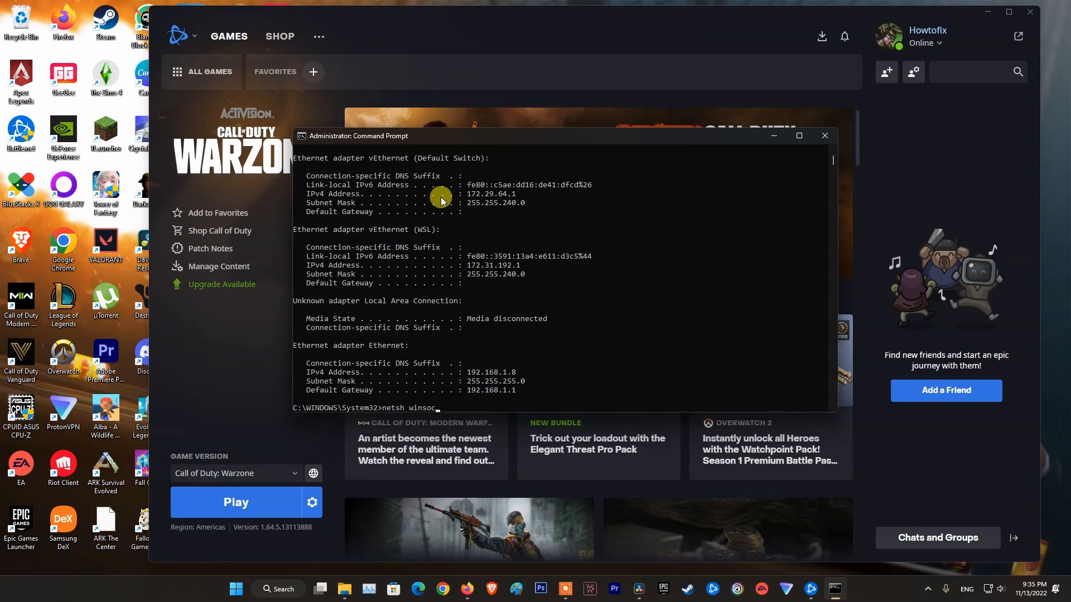
text(reset)
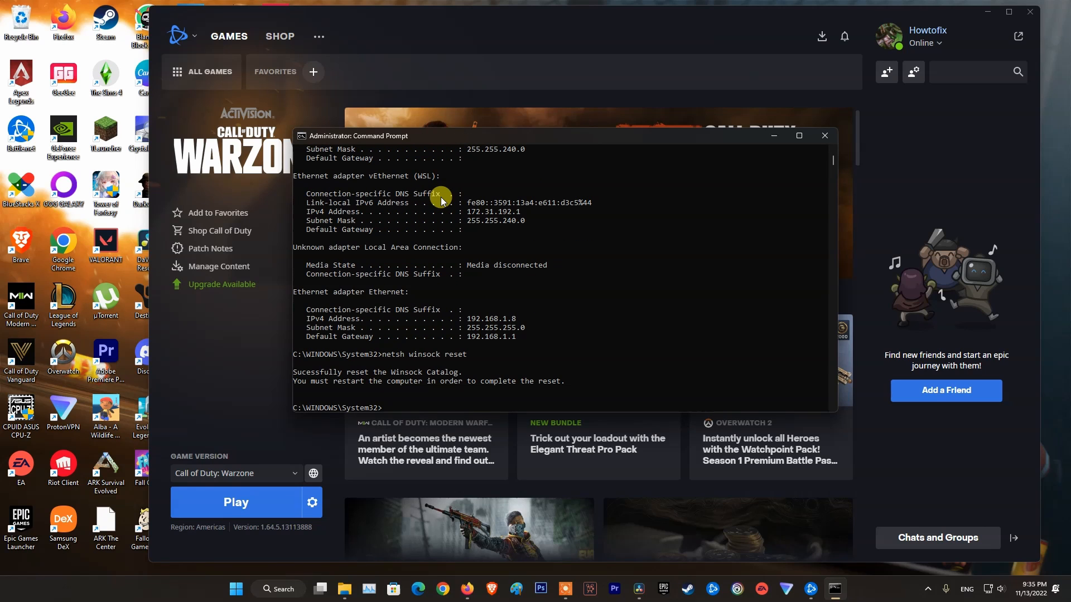
text(netsh int ip reset)
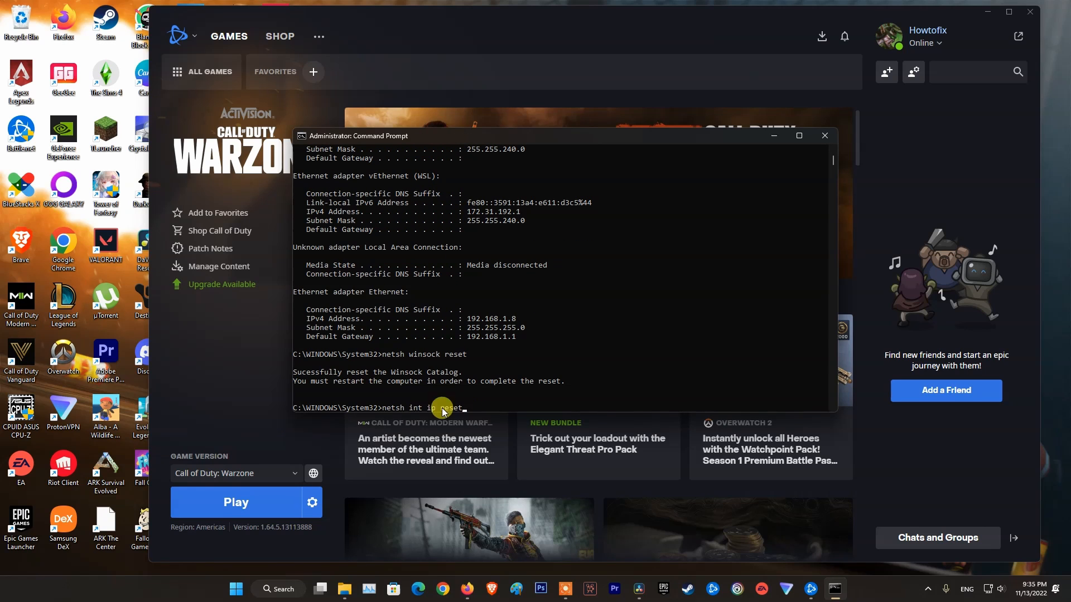
mouse_move(496, 411)
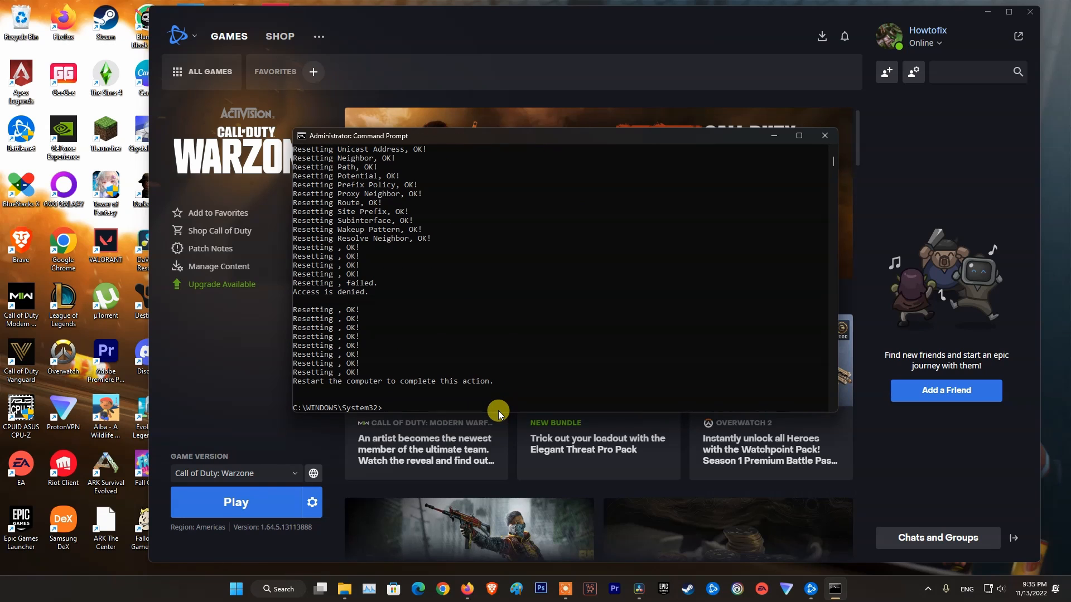
drag(497, 411, 434, 400)
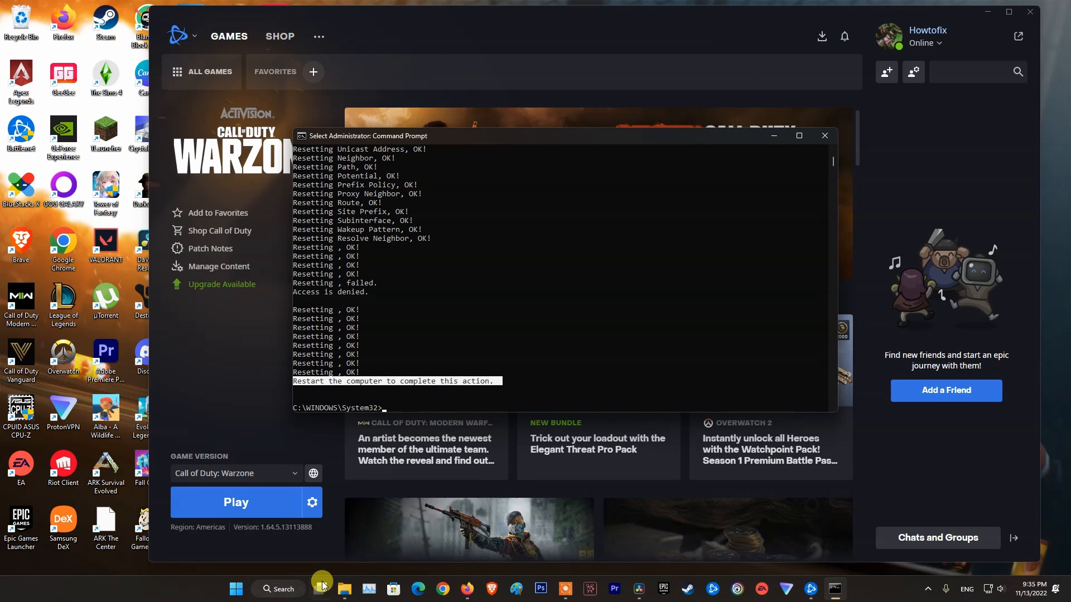
Step: Open the Start menu to reach the power options for restarting
click(235, 589)
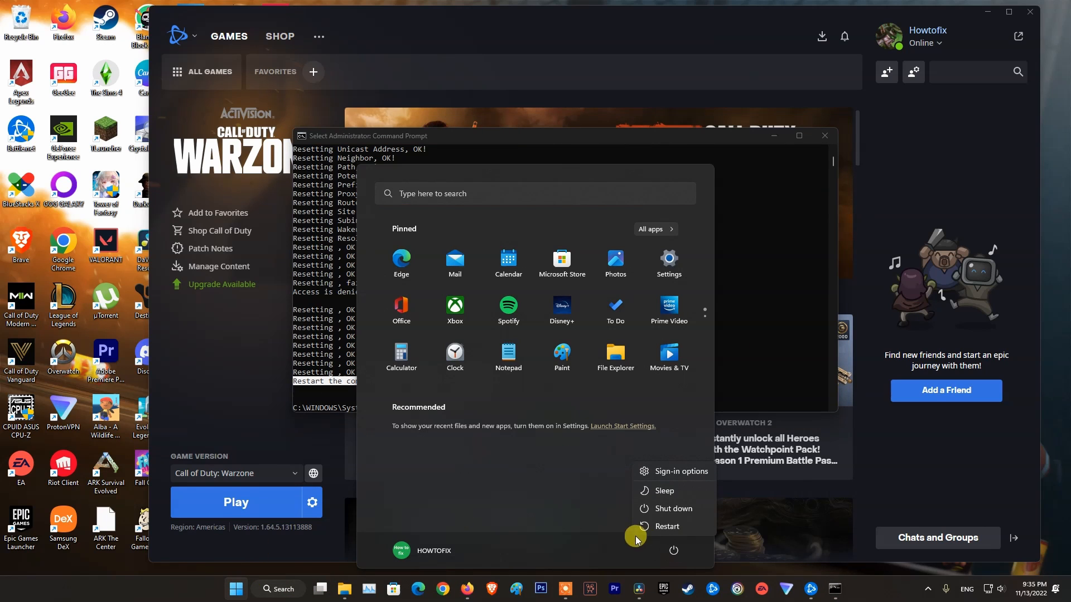
mouse_move(666, 526)
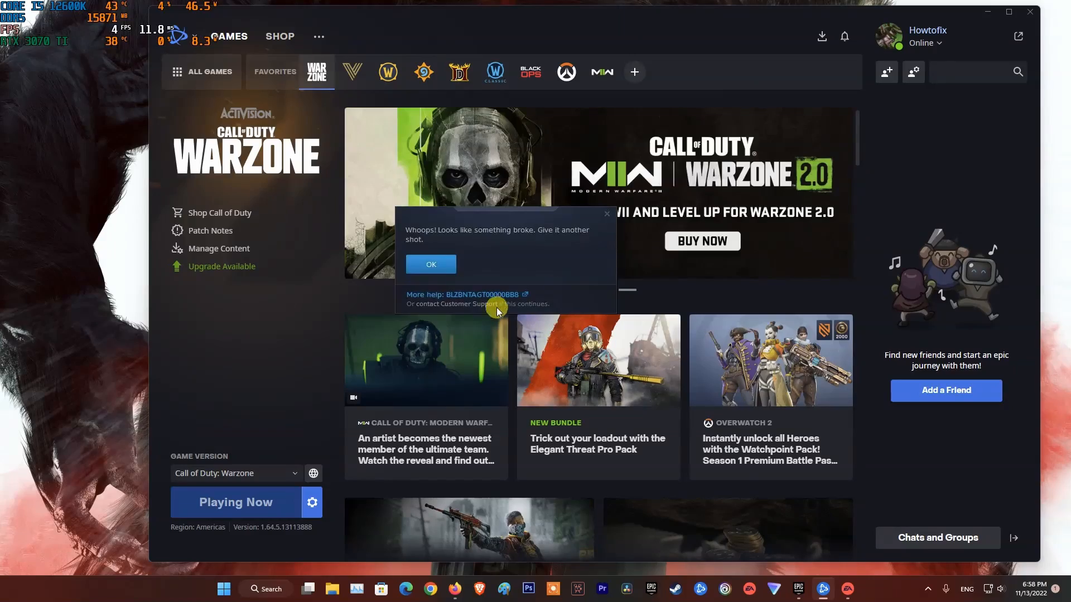
mouse_move(563, 307)
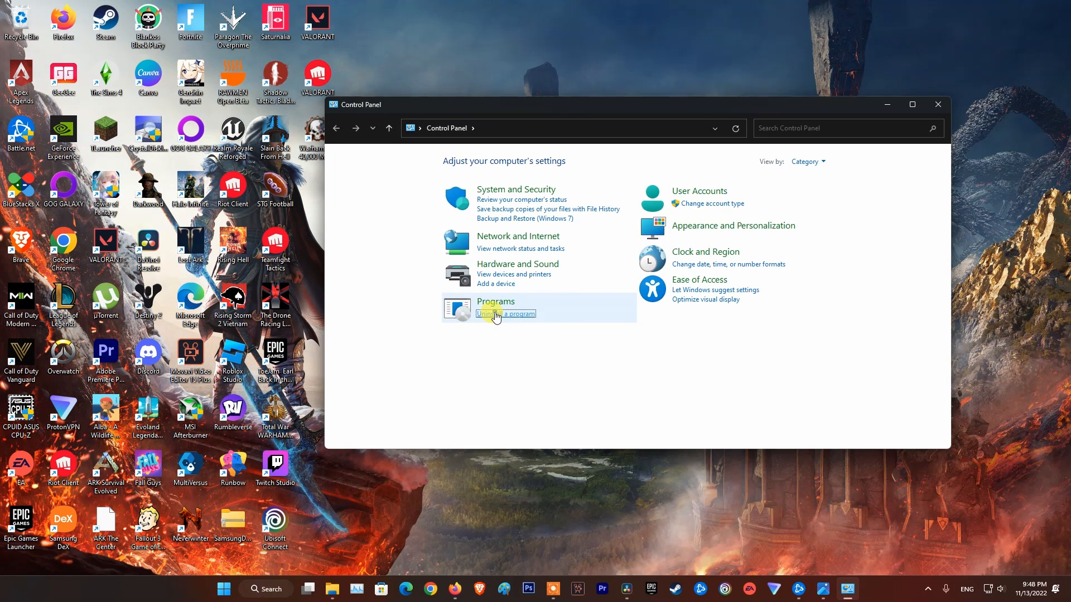
Step: Open Control Panel's installed programs list, then Warzone's game options in Battle.net
click(506, 314)
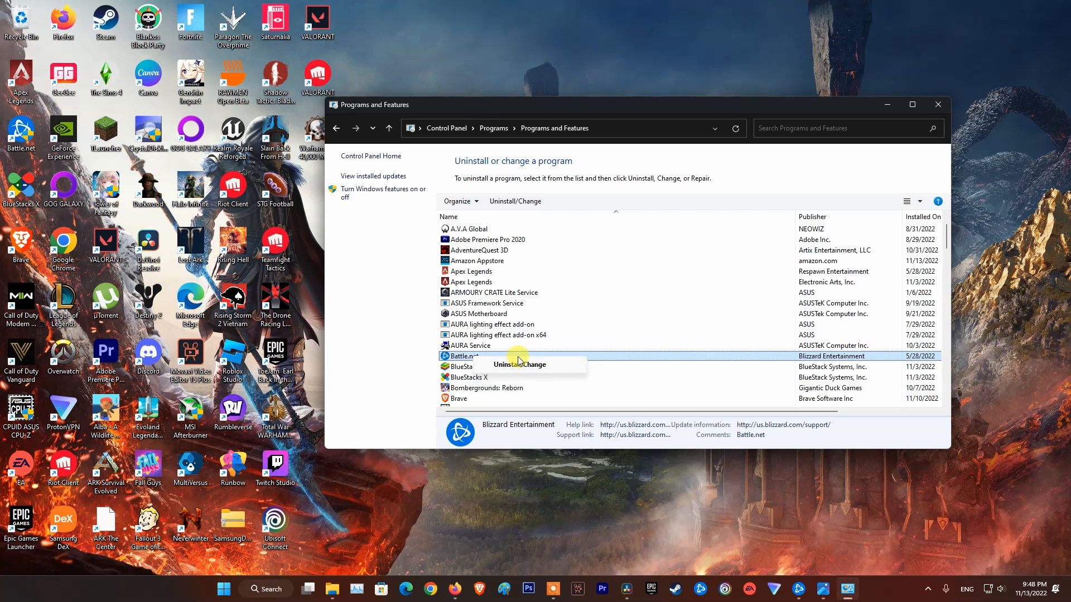
mouse_move(517, 367)
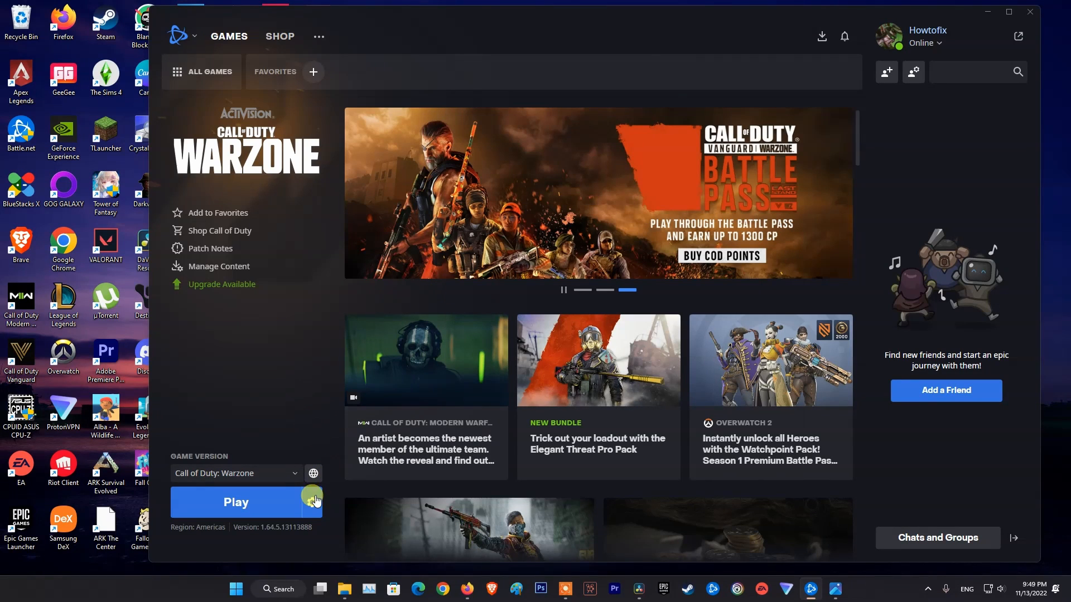
click(311, 502)
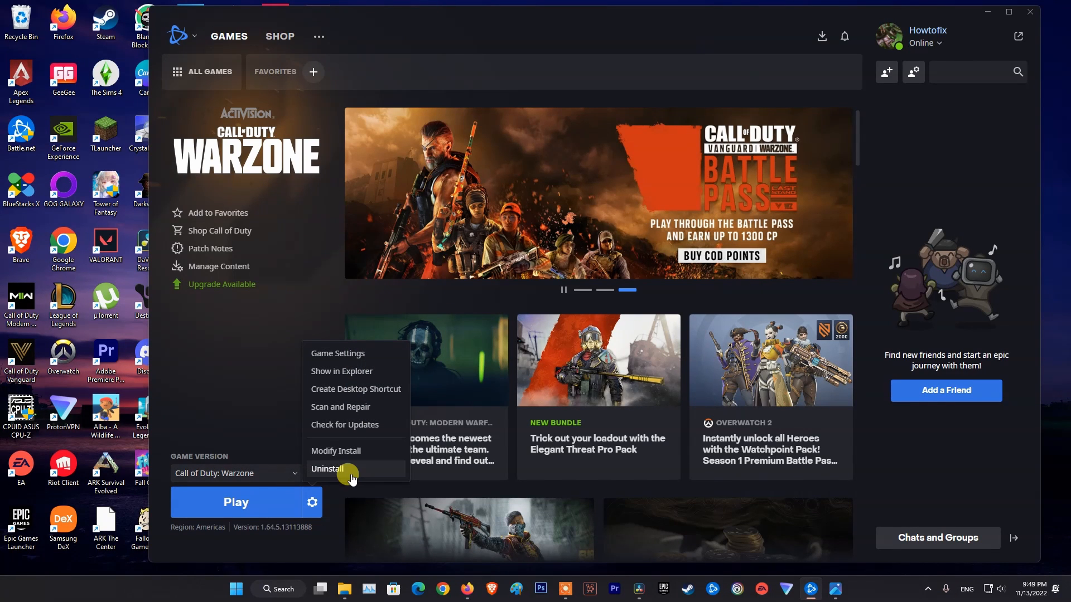